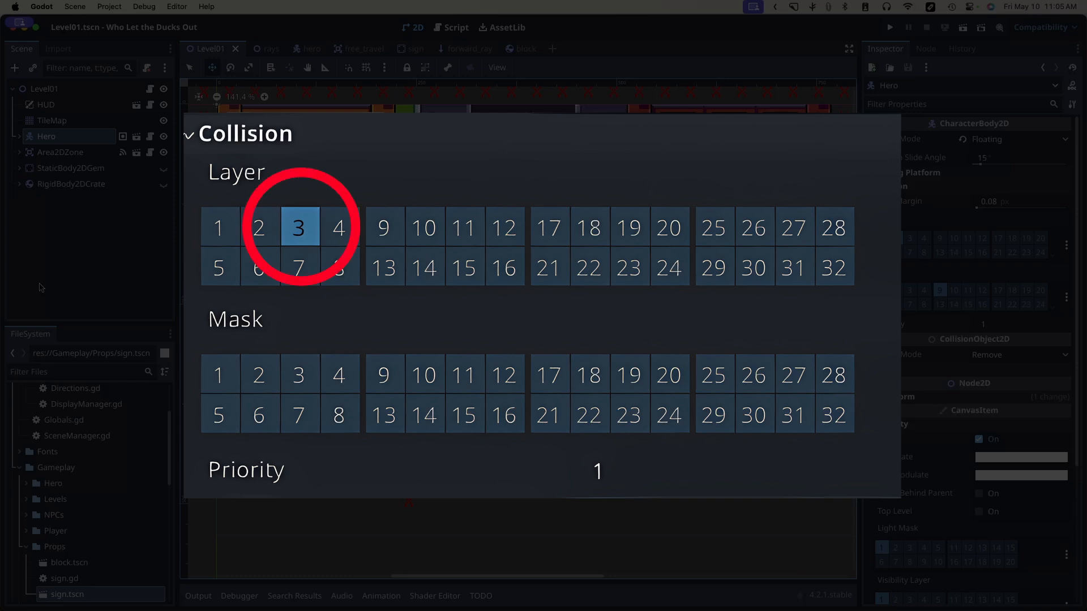
# - Select the Area2DZone node and bring up the Debug menu before running the project
pyautogui.click(254, 376)
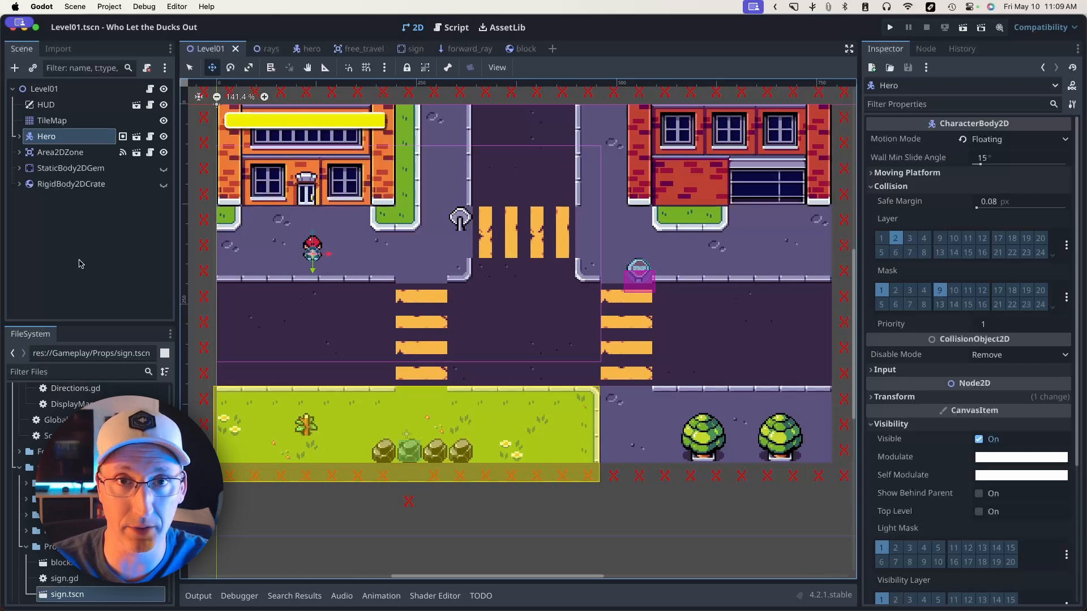
pyautogui.click(890, 27)
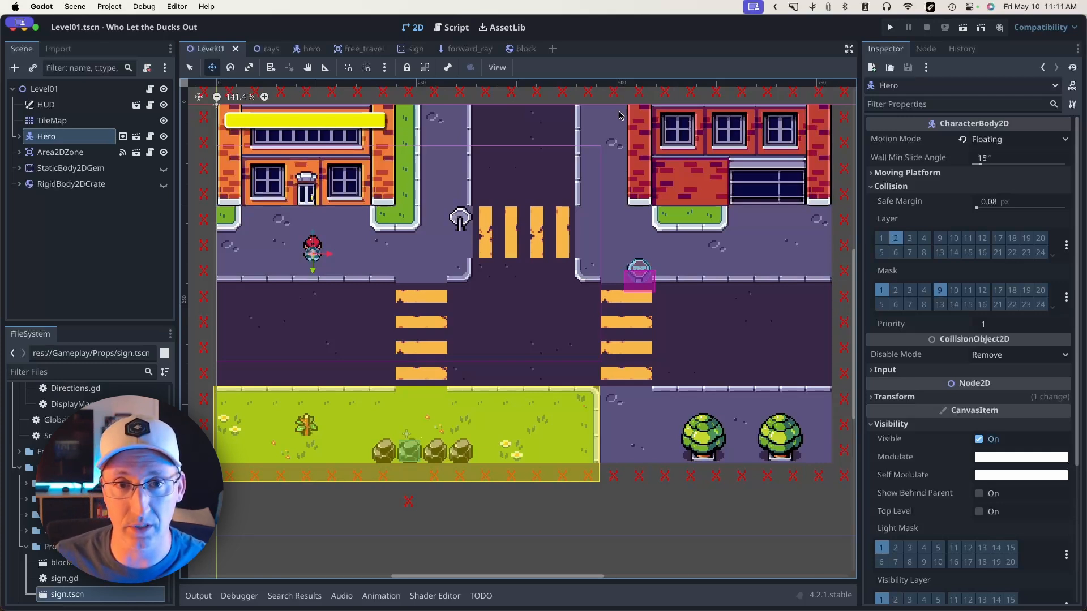
pyautogui.click(61, 152)
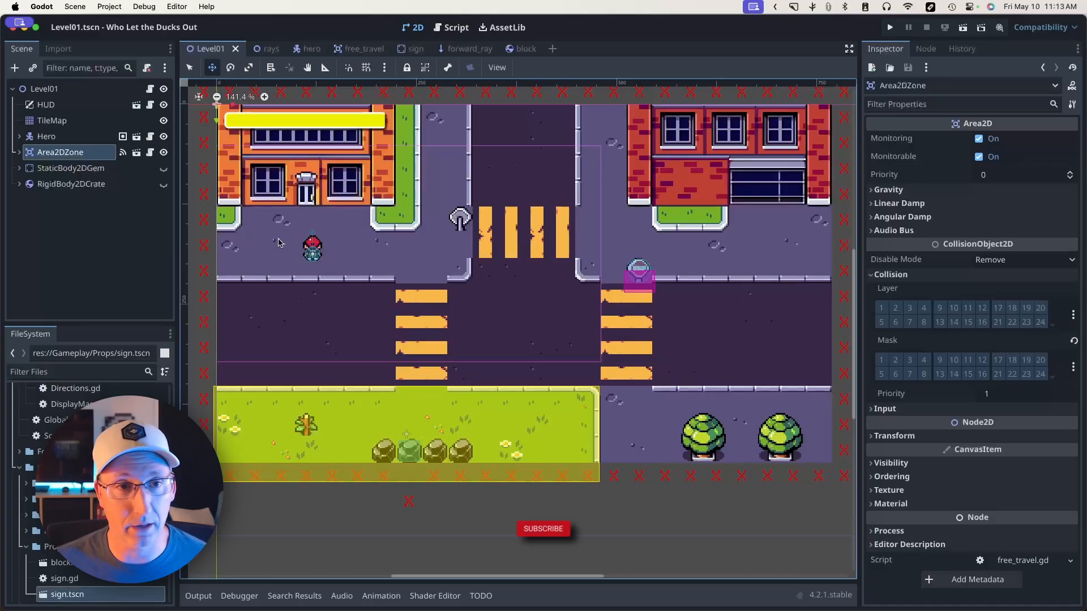
pyautogui.click(143, 7)
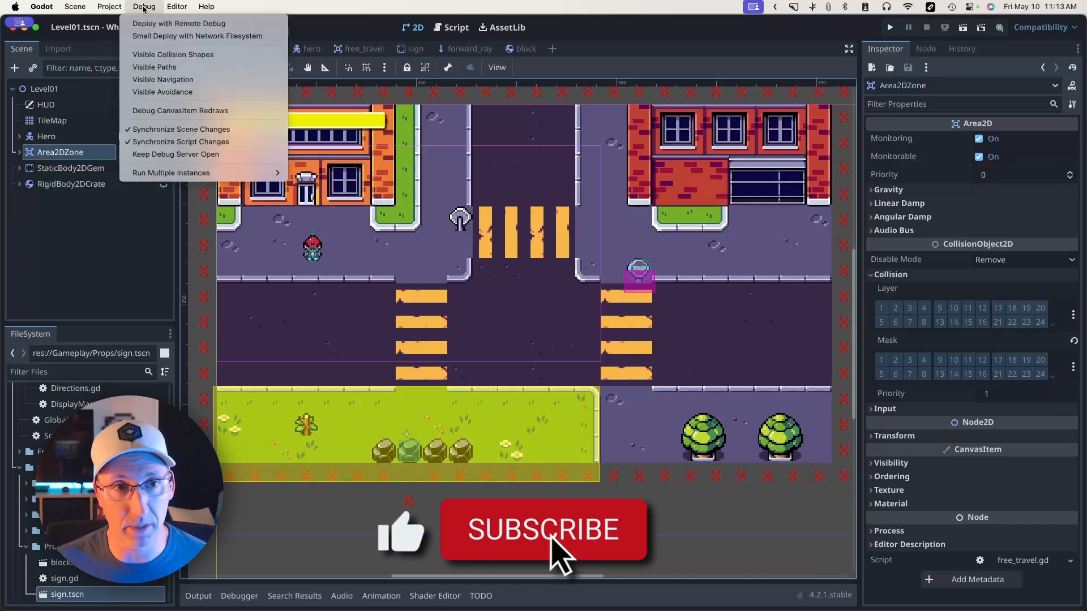
pyautogui.moveTo(172, 54)
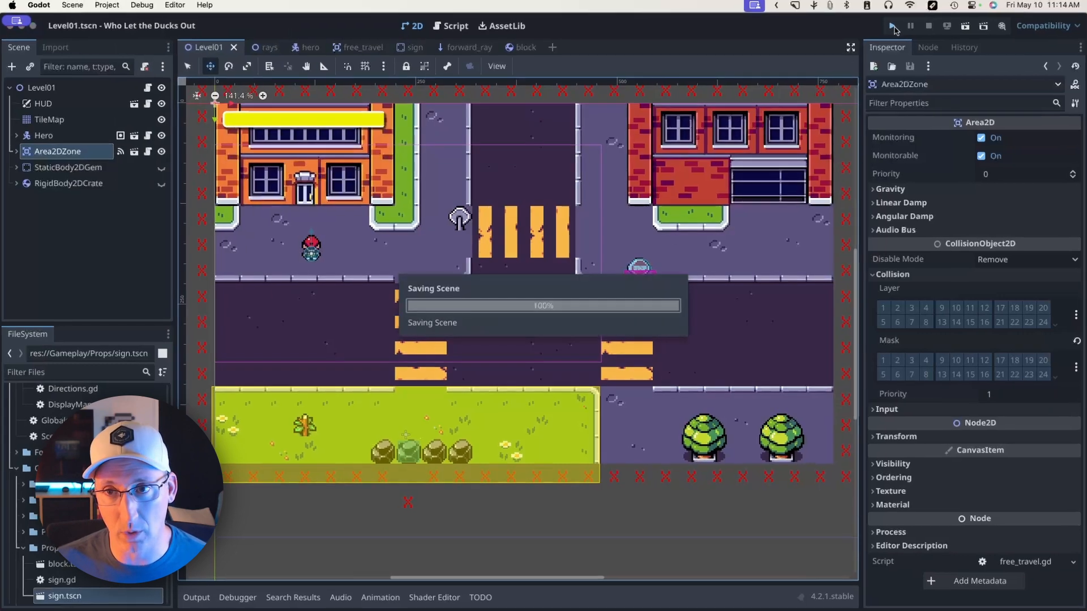
pyautogui.click(892, 25)
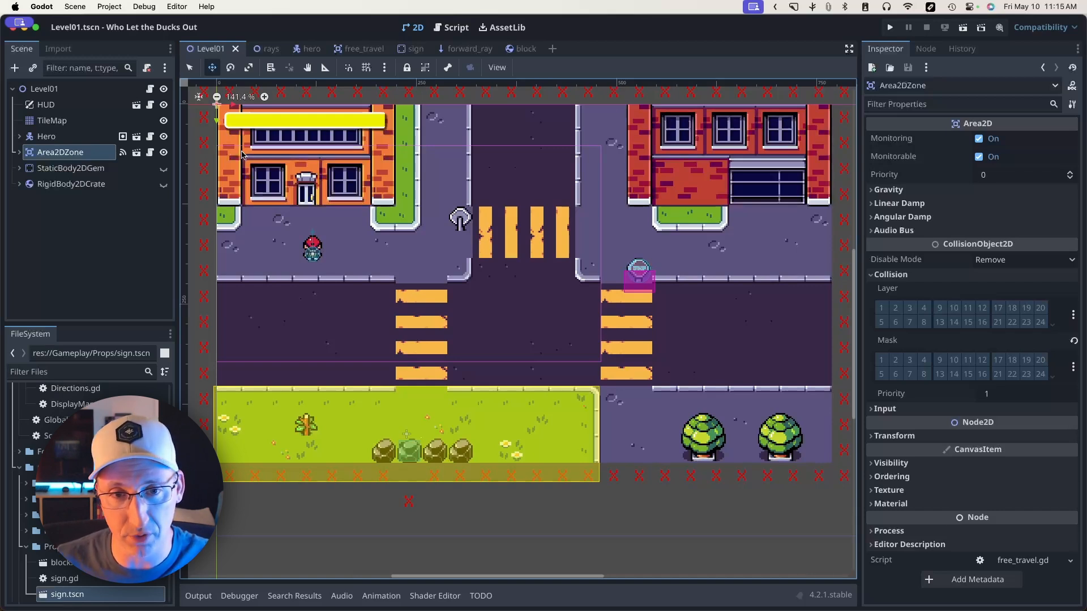
# - In Project Settings > Layer Names > 2D Physics, name layer 3 'Interactions'
pyautogui.click(109, 7)
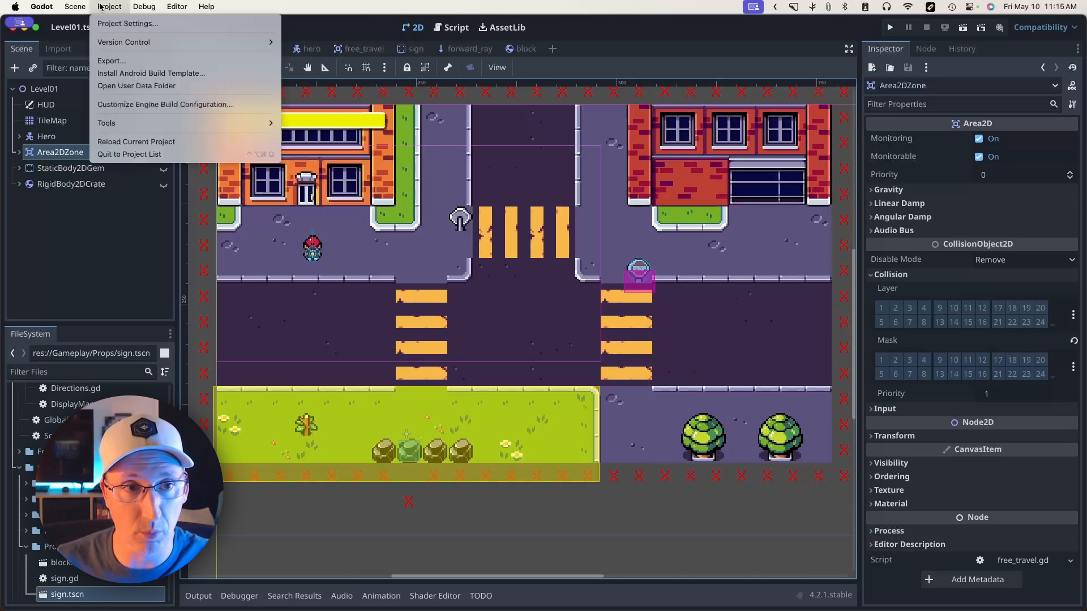
pyautogui.click(127, 23)
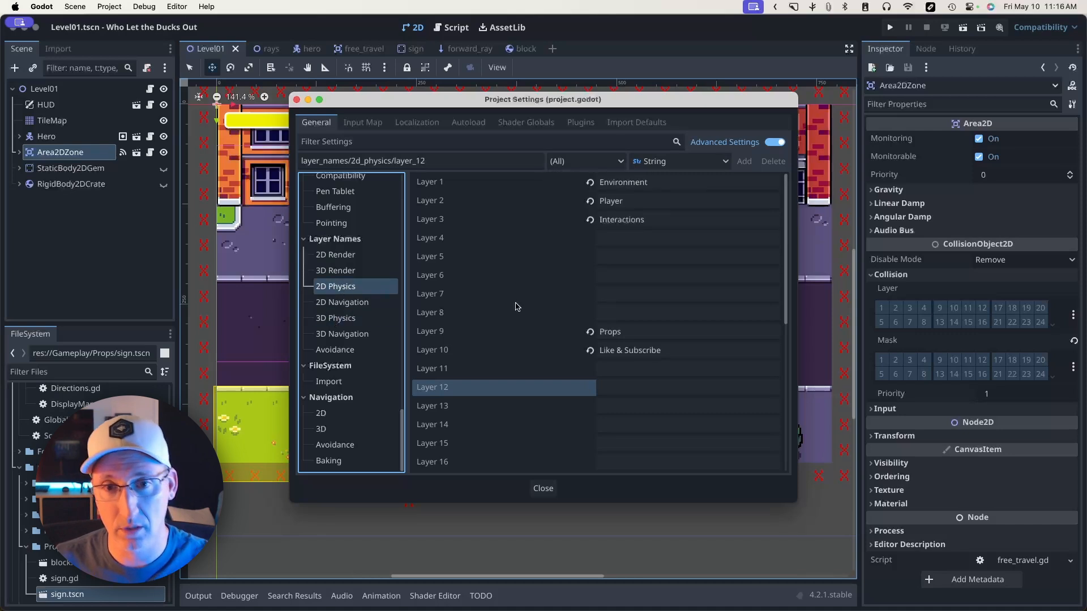
pyautogui.click(430, 182)
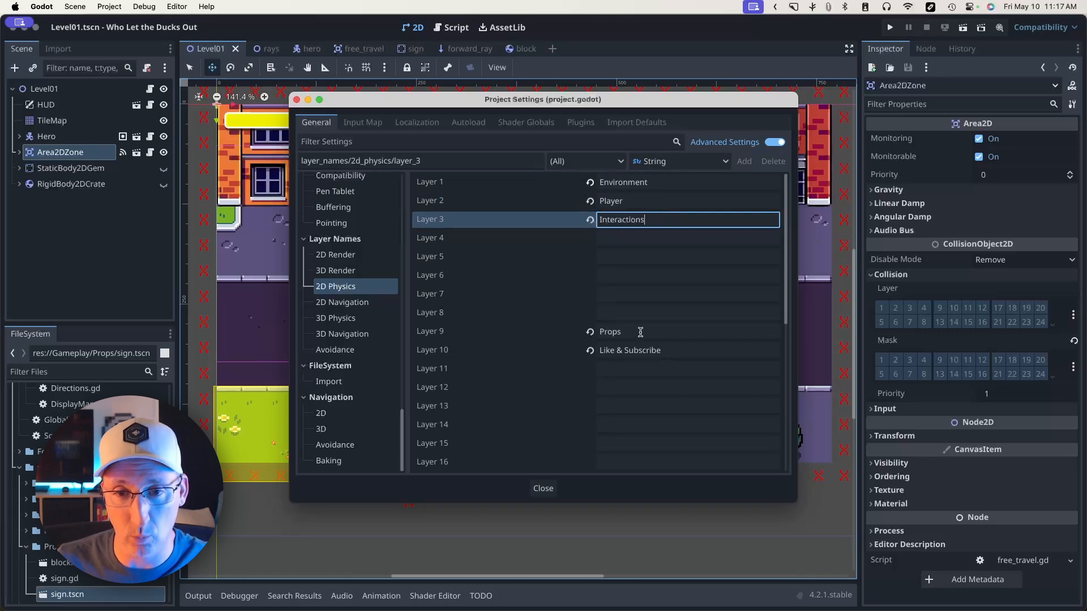
pyautogui.click(686, 331)
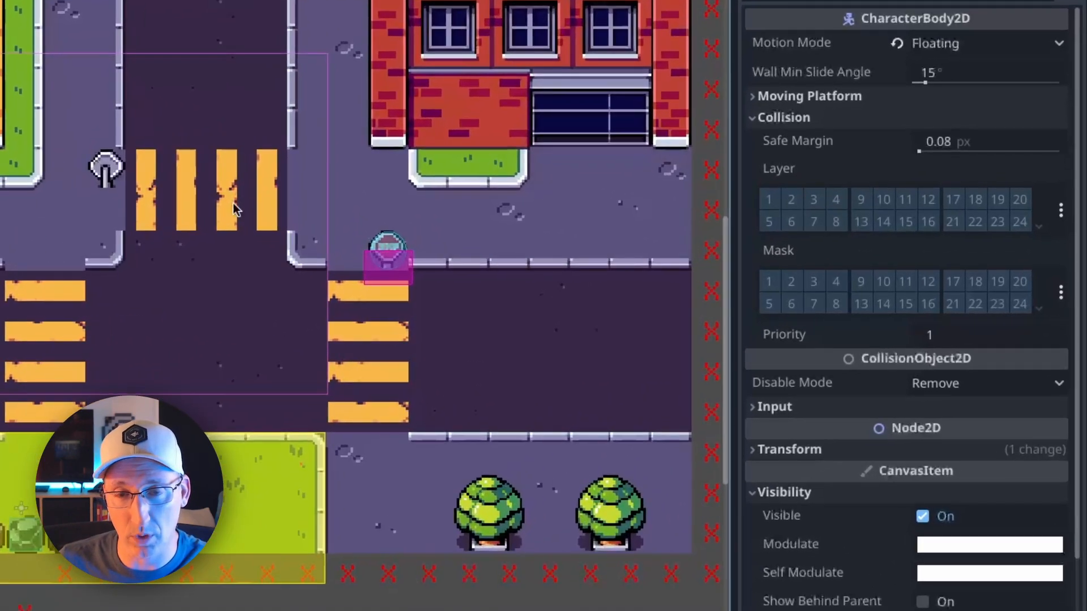
pyautogui.moveTo(790, 200)
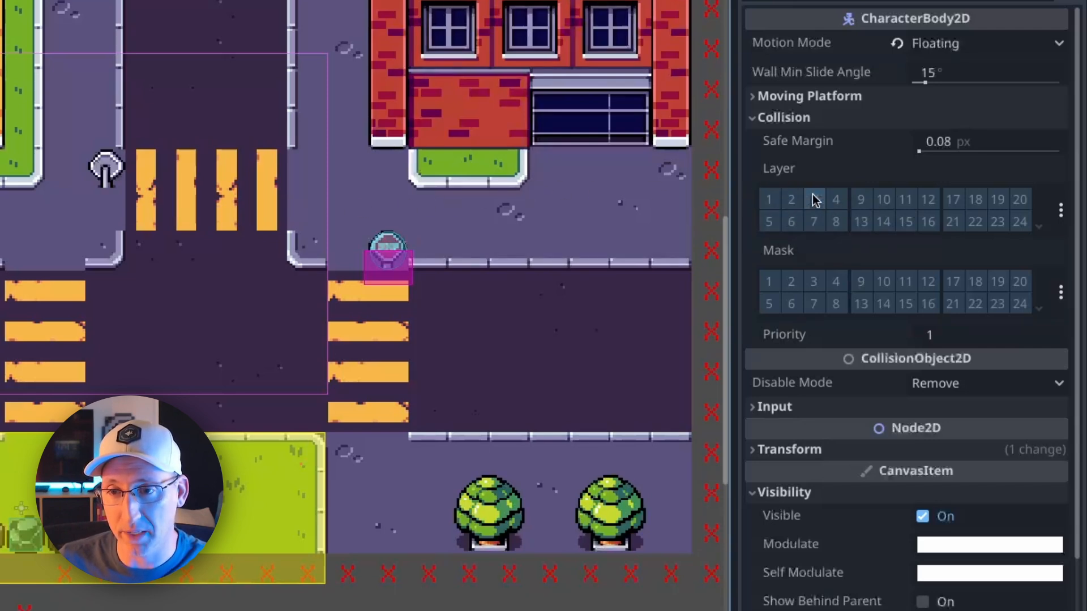
pyautogui.moveTo(813, 200)
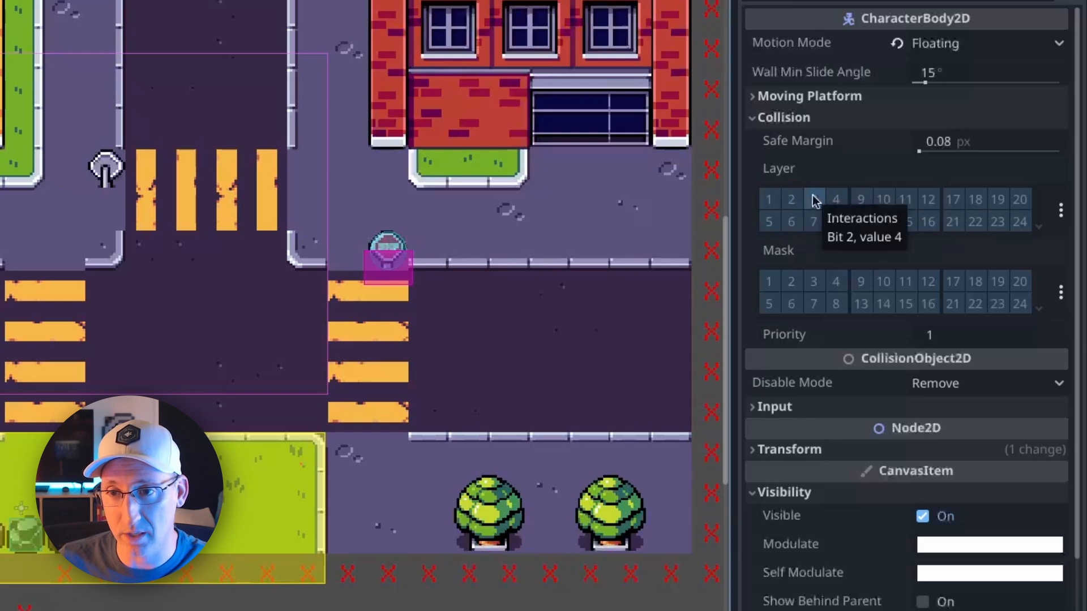
# - Set the Hero's layer to Player and its mask to Environment and Props via the named-layer menus
pyautogui.click(1059, 209)
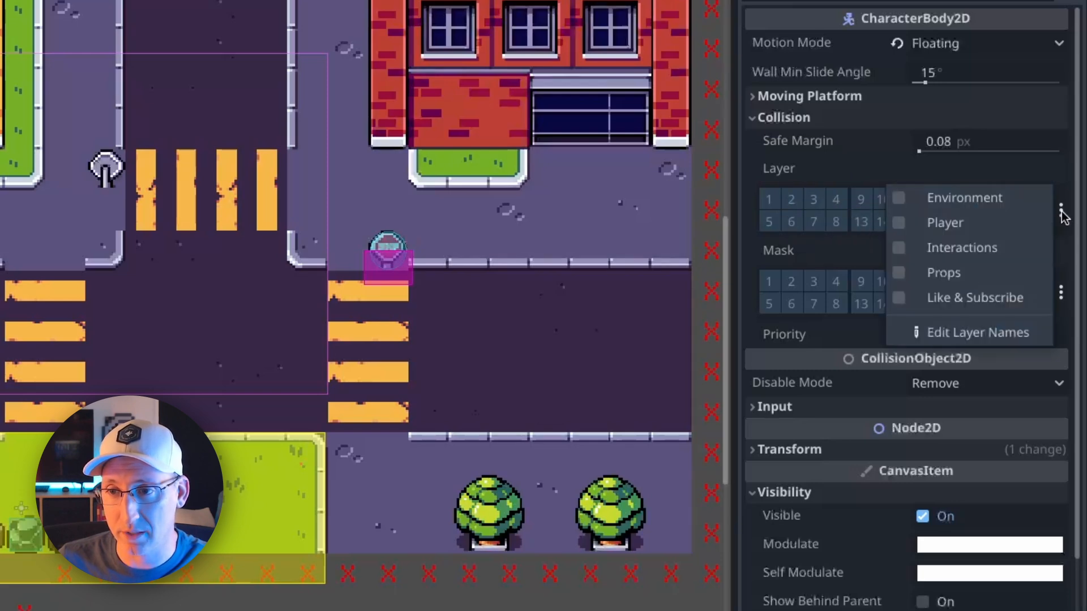
pyautogui.moveTo(962, 247)
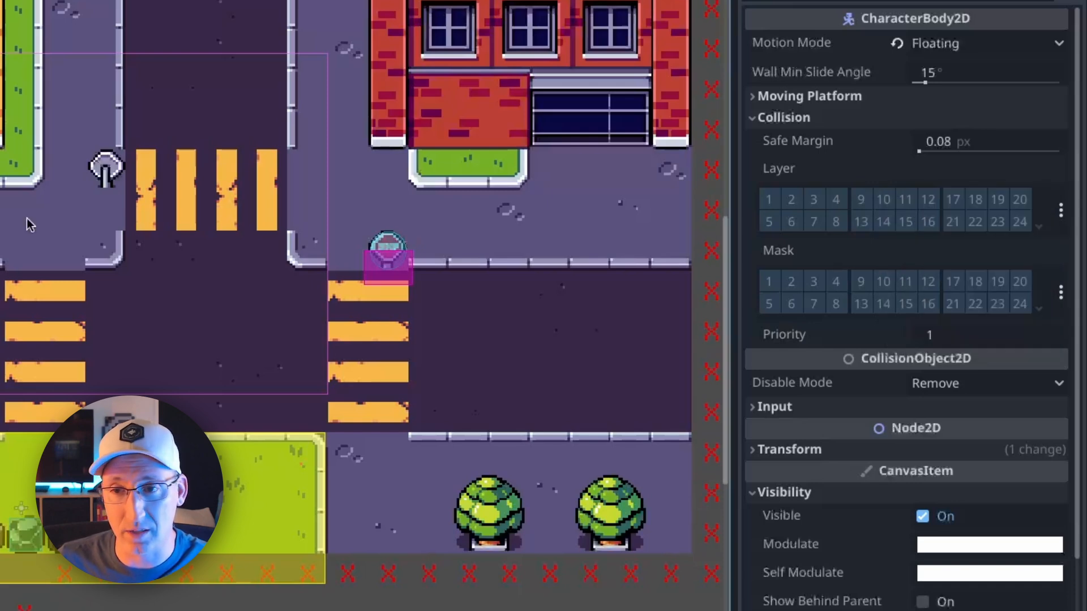
pyautogui.moveTo(1064, 217)
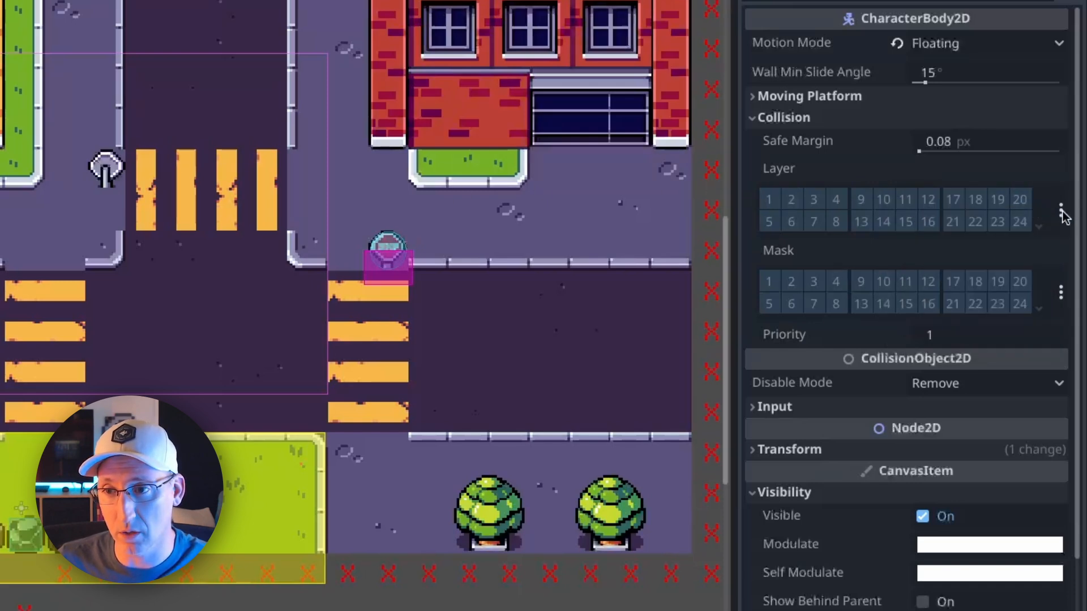
pyautogui.click(791, 200)
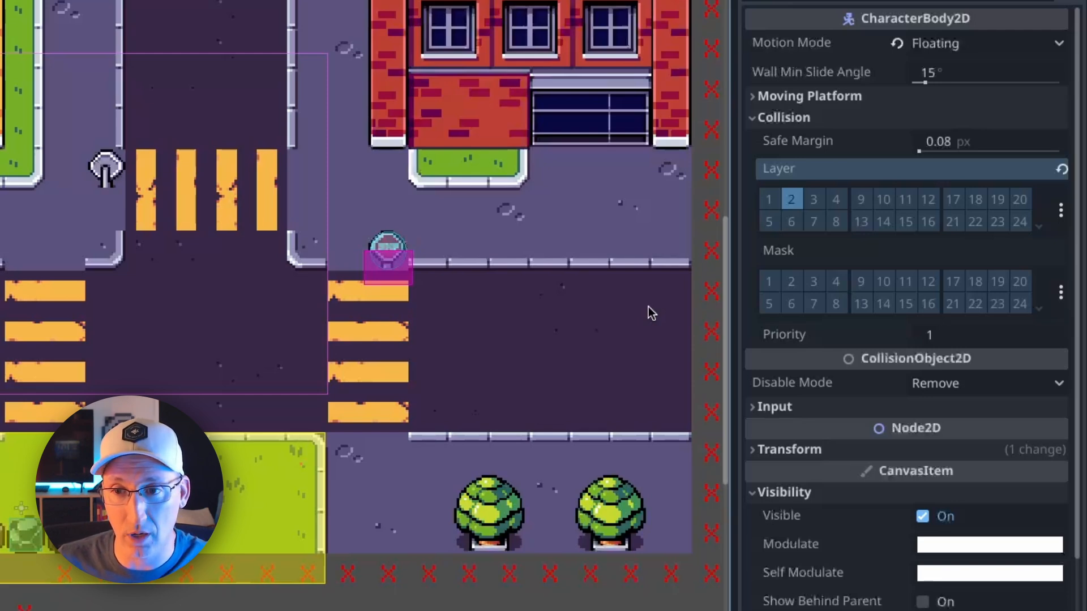
pyautogui.click(1060, 291)
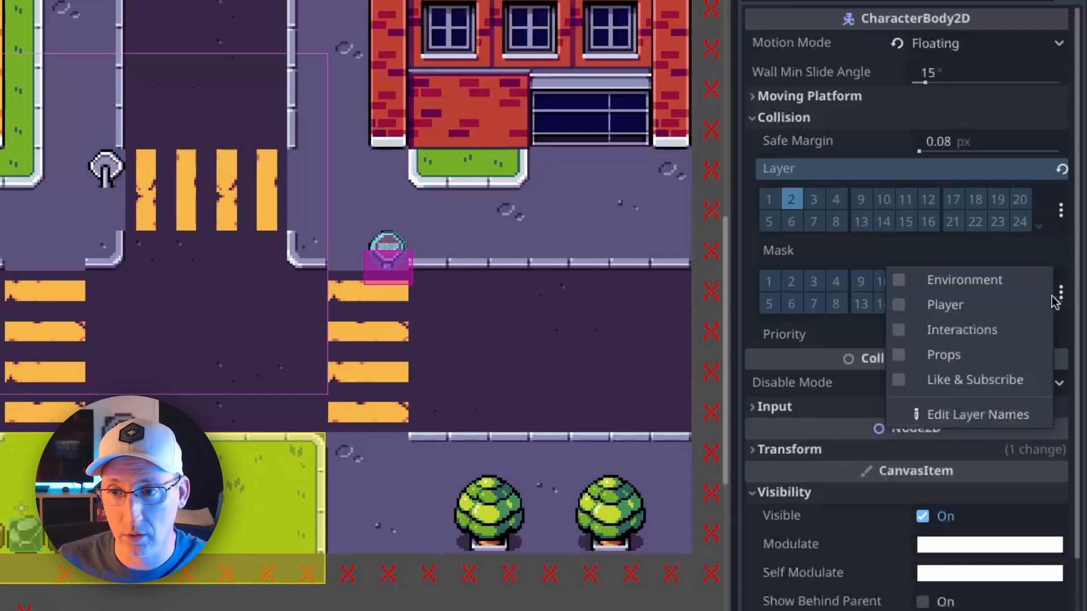
pyautogui.click(898, 279)
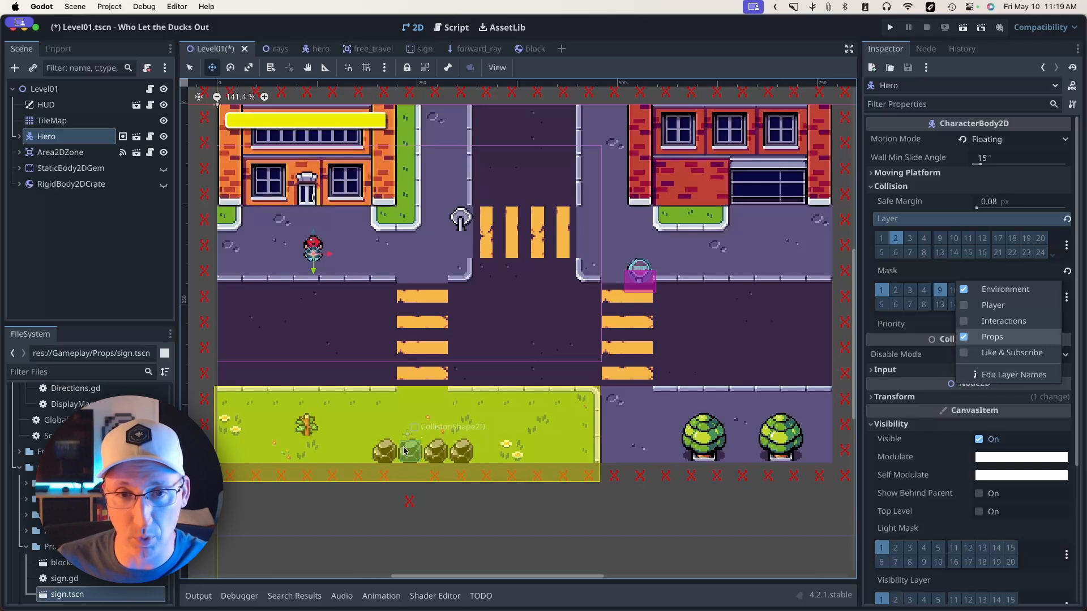
pyautogui.click(890, 28)
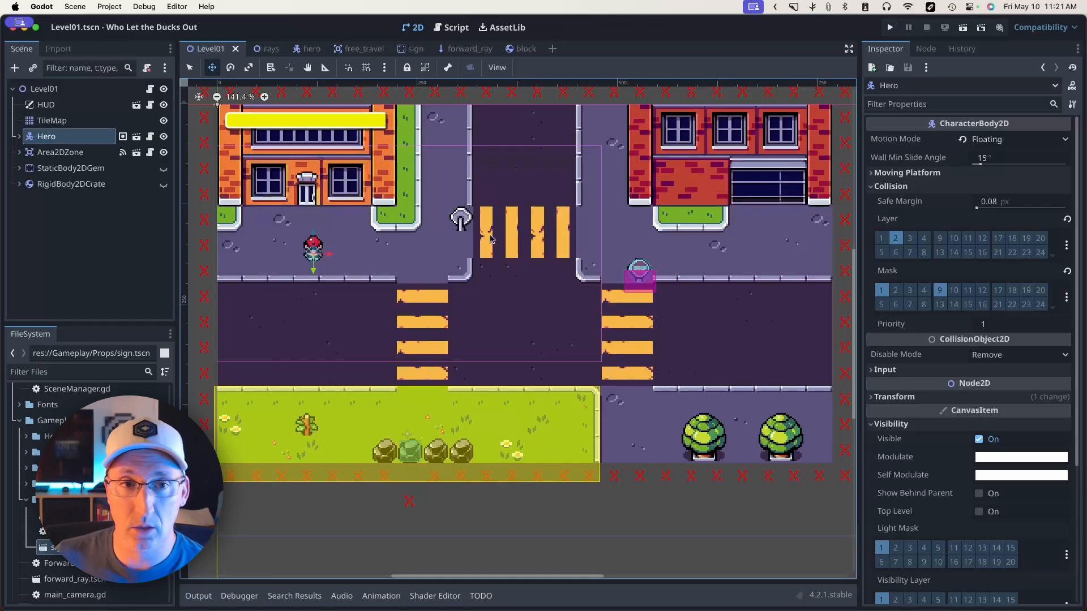
pyautogui.moveTo(52, 120)
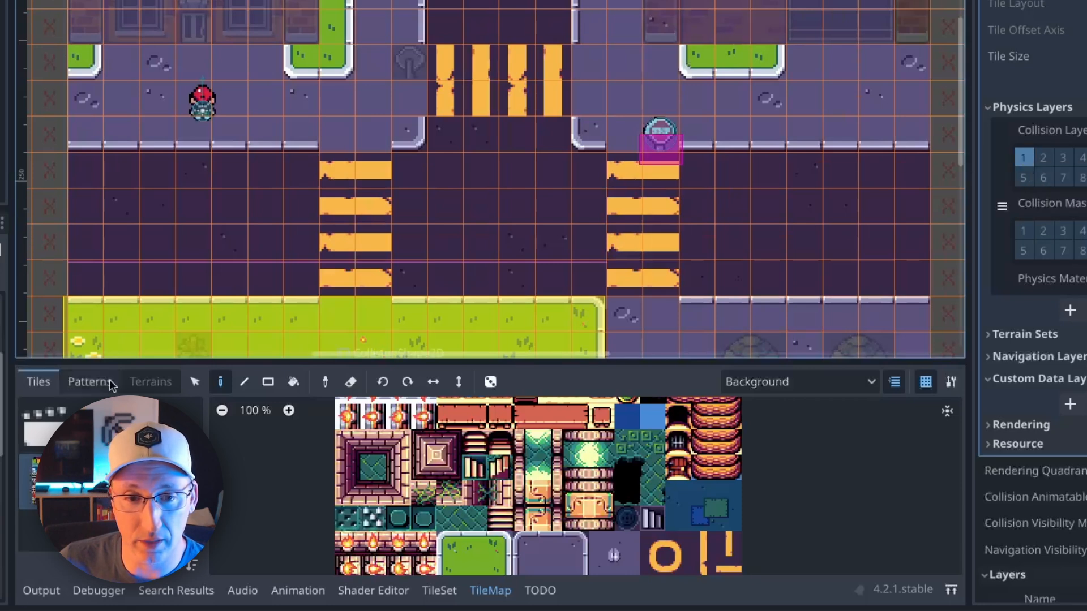
# - In the TileSet editor, select a pixel-pack tile and view its Physics Layer 0 collision polygon
pyautogui.click(438, 590)
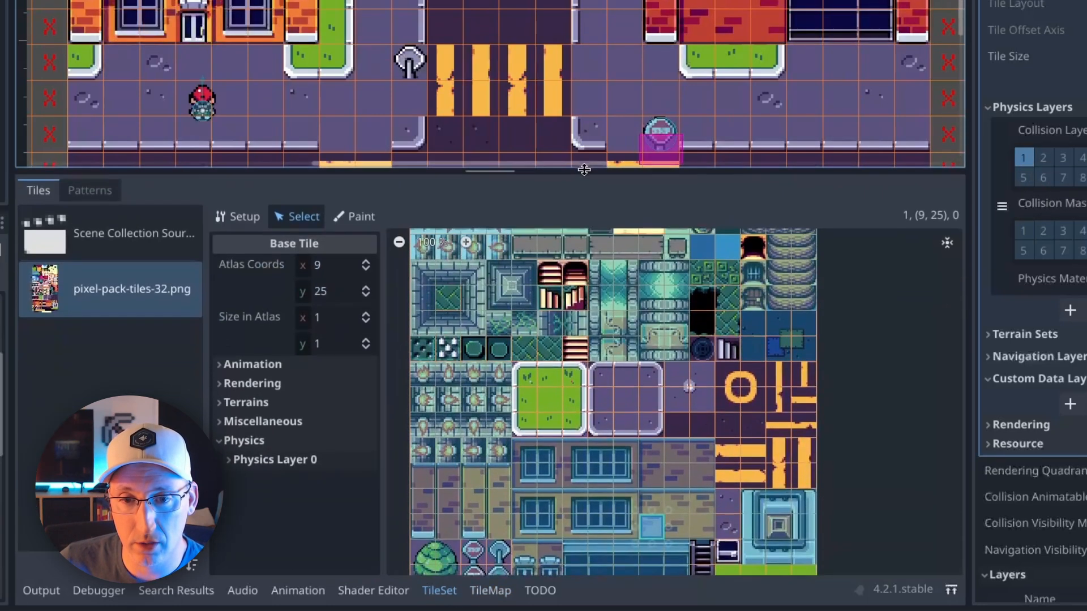
pyautogui.scroll(-3)
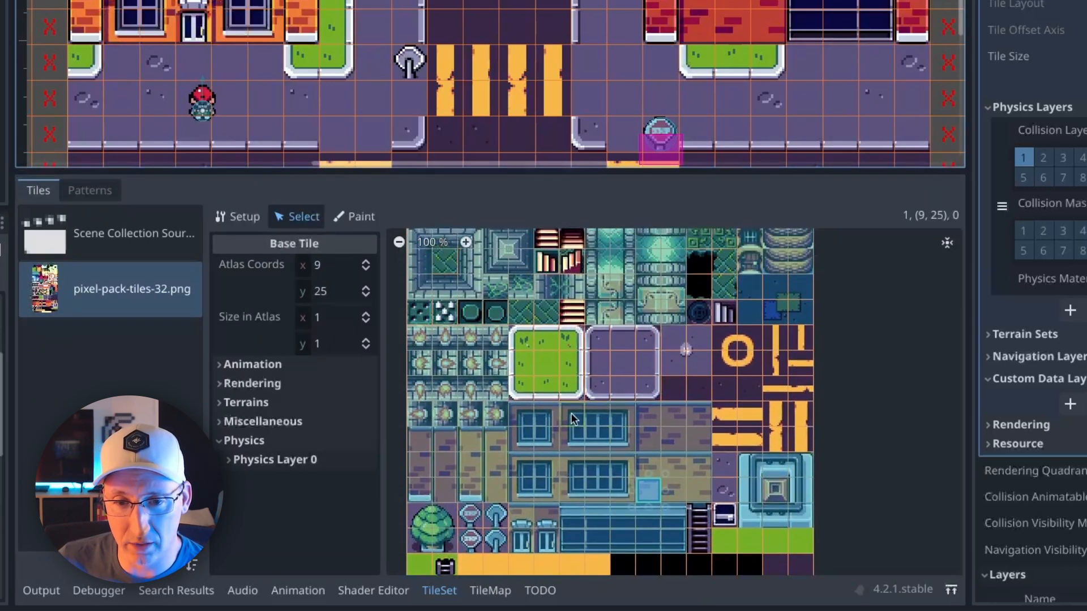
pyautogui.click(571, 416)
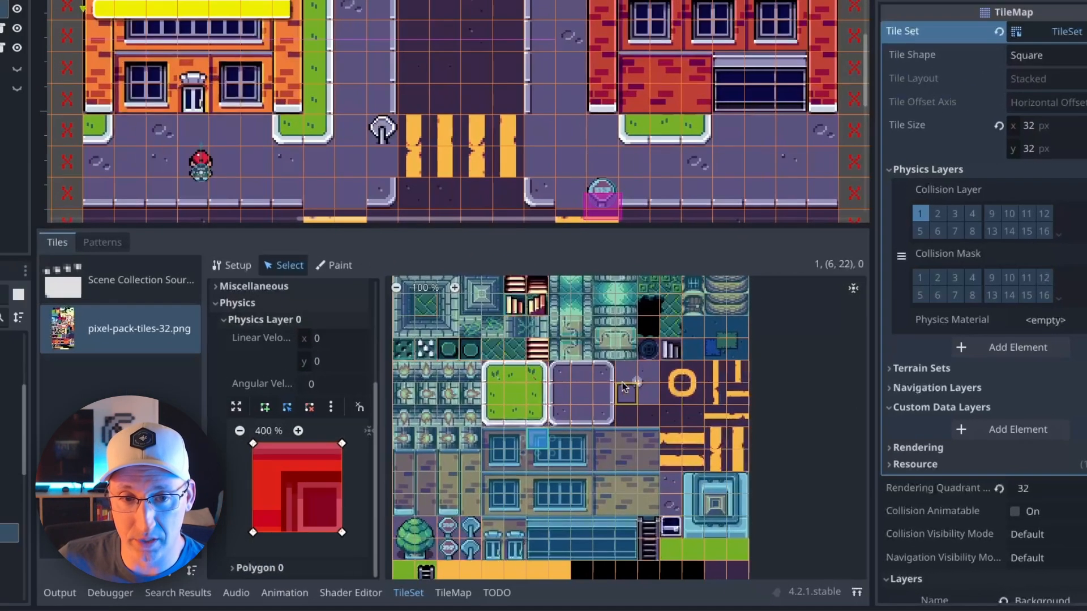
pyautogui.moveTo(468, 381)
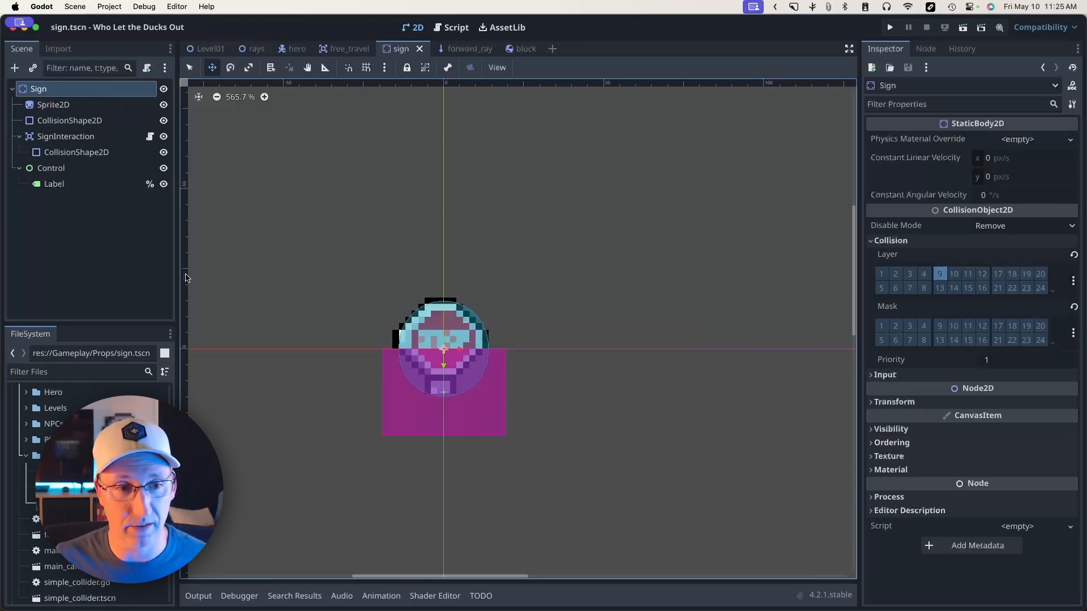
# - In block.tscn, toggle a bit in the Block's Collision Layer grid and run to save it
pyautogui.click(509, 49)
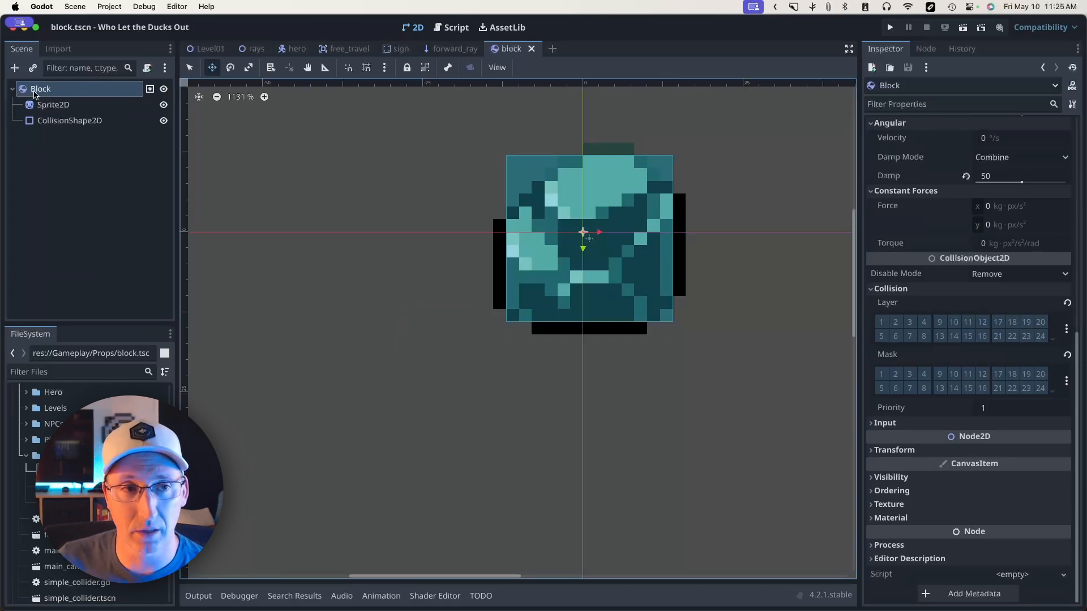
pyautogui.click(939, 321)
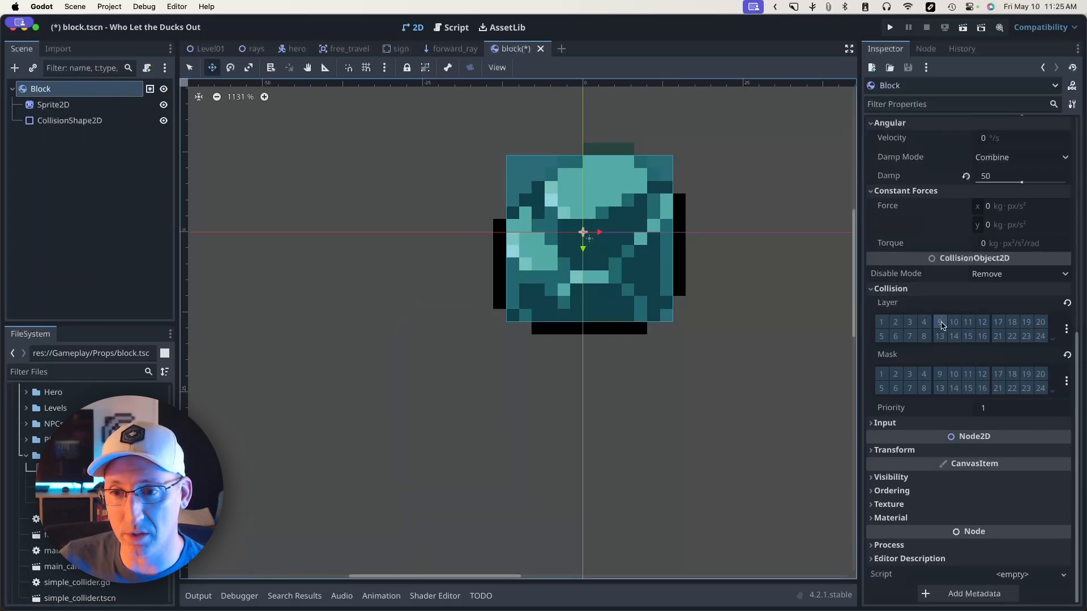
pyautogui.click(889, 27)
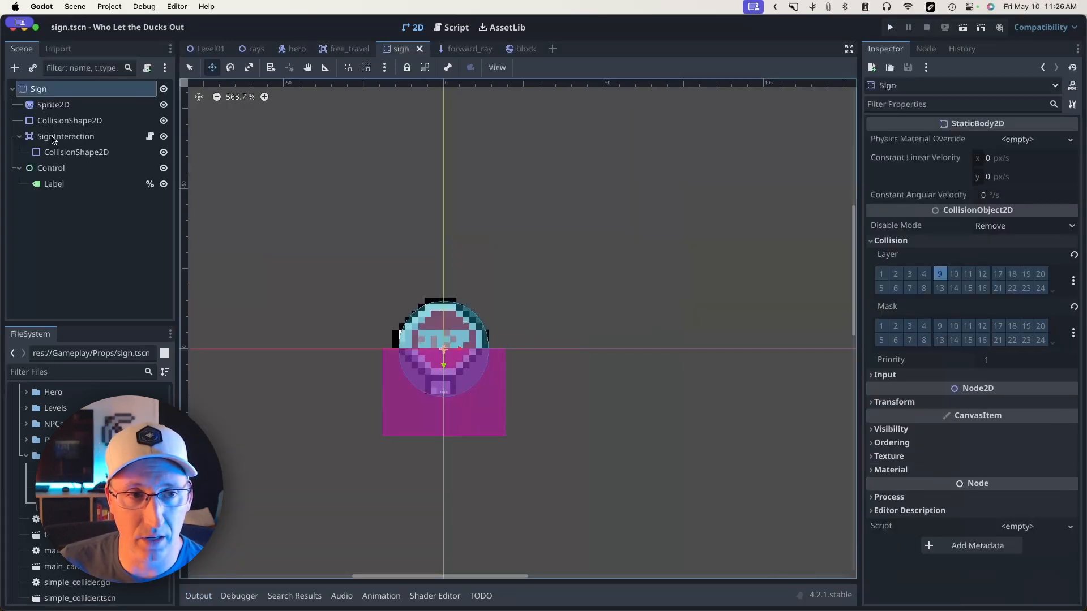
# - Put SignInteraction on layer 3, then make the Hero's ForwardRay mask the Interactions layer
pyautogui.click(66, 135)
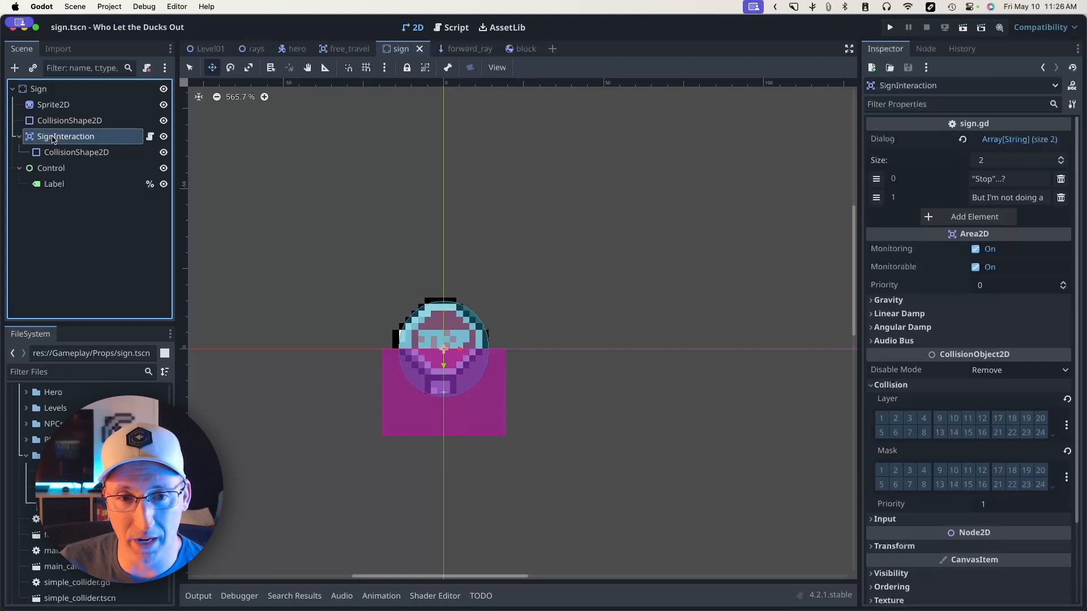
pyautogui.click(1065, 424)
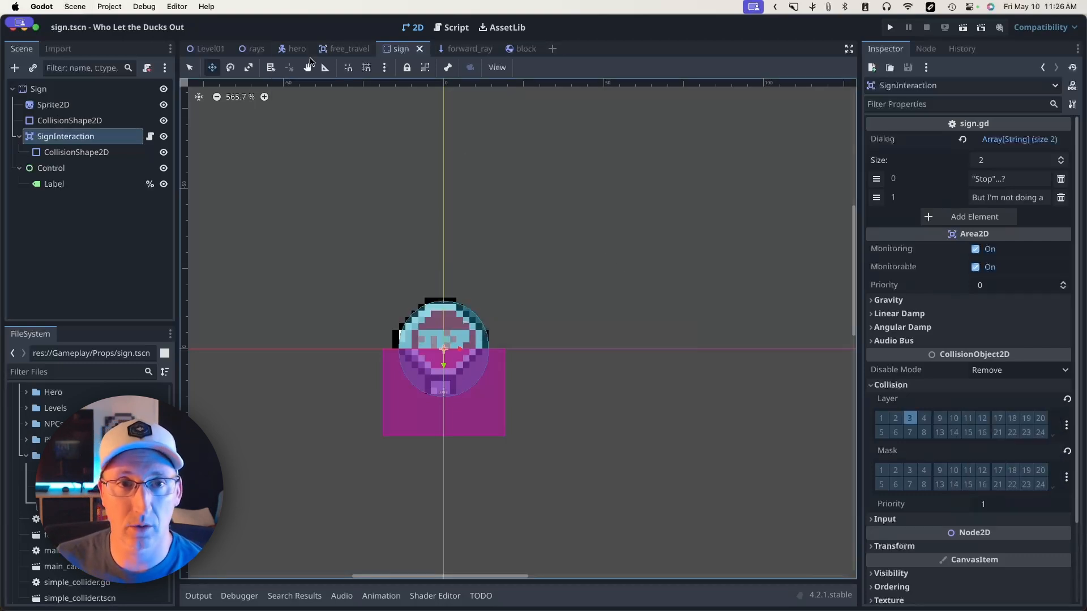
pyautogui.click(296, 49)
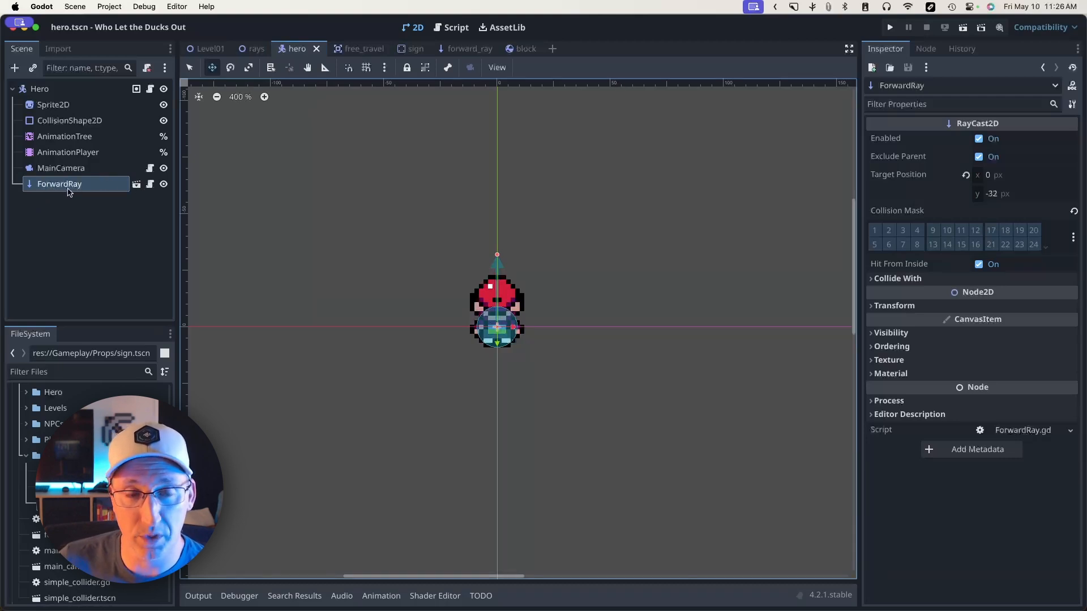
pyautogui.moveTo(587, 342)
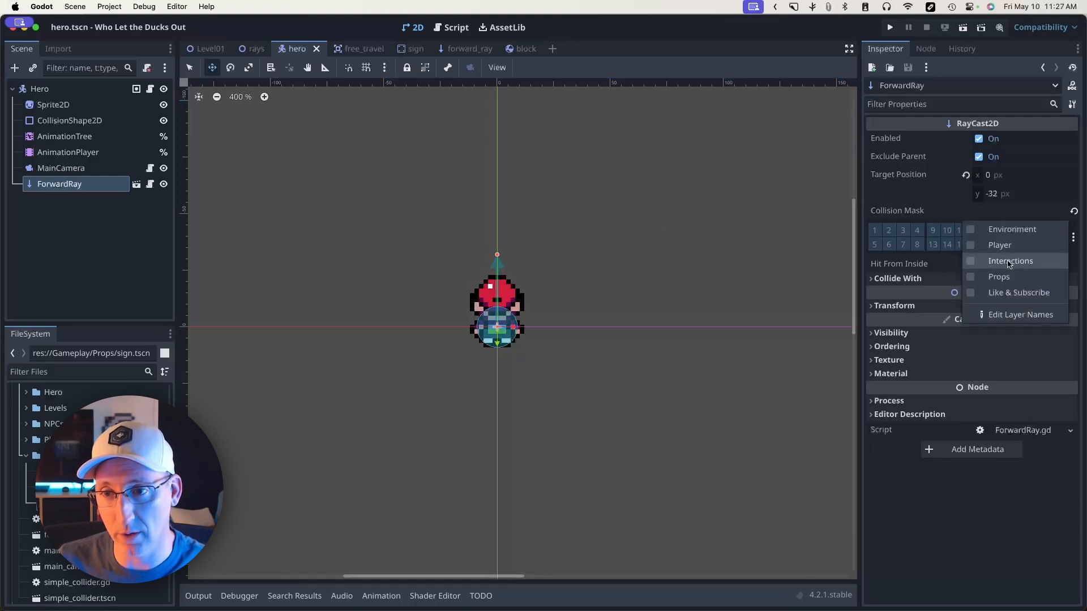
pyautogui.click(971, 260)
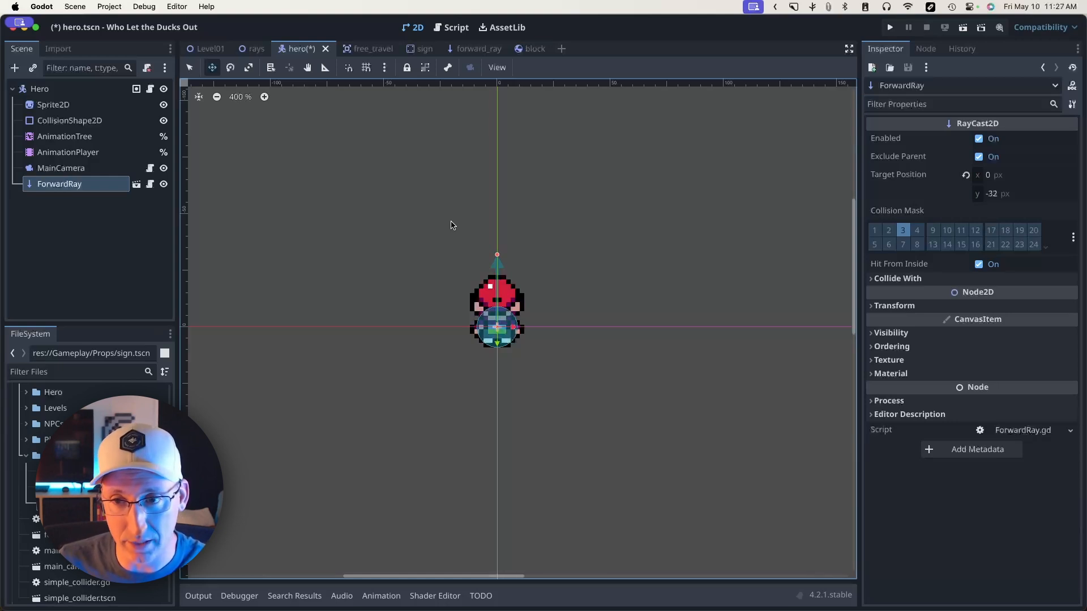
pyautogui.moveTo(787, 219)
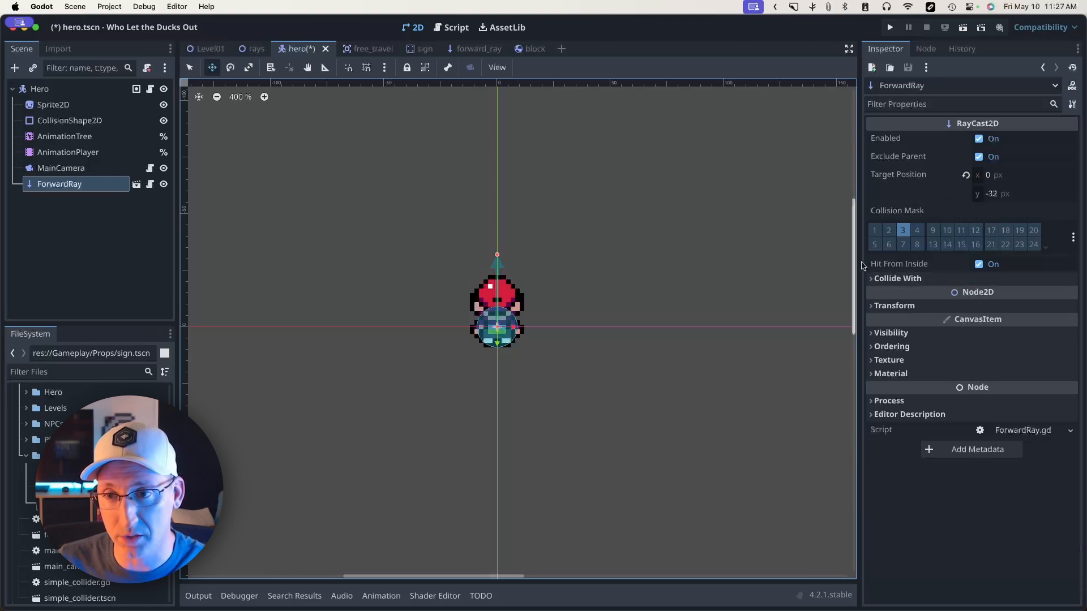
pyautogui.moveTo(645, 263)
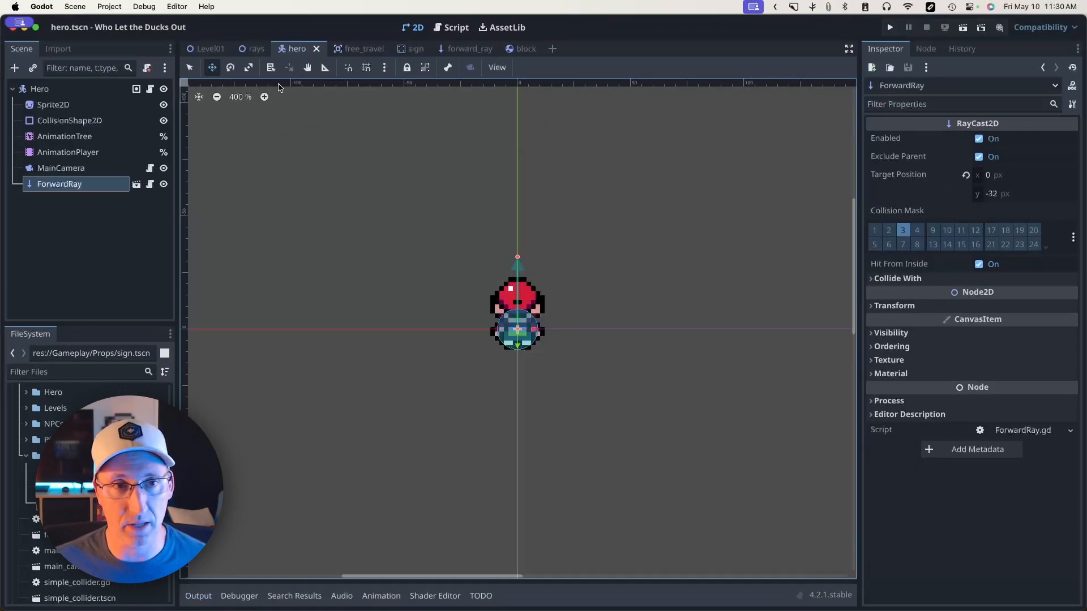
# - Switch to Level01 and expand Area2DZone to reveal its CollisionShape2D child
pyautogui.click(210, 49)
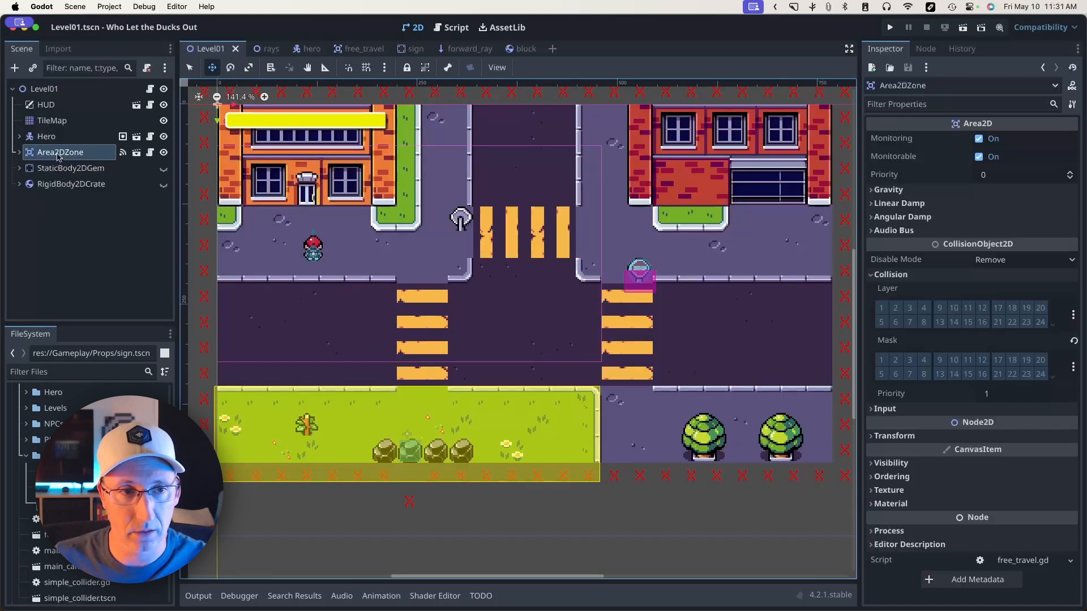
pyautogui.moveTo(478, 420)
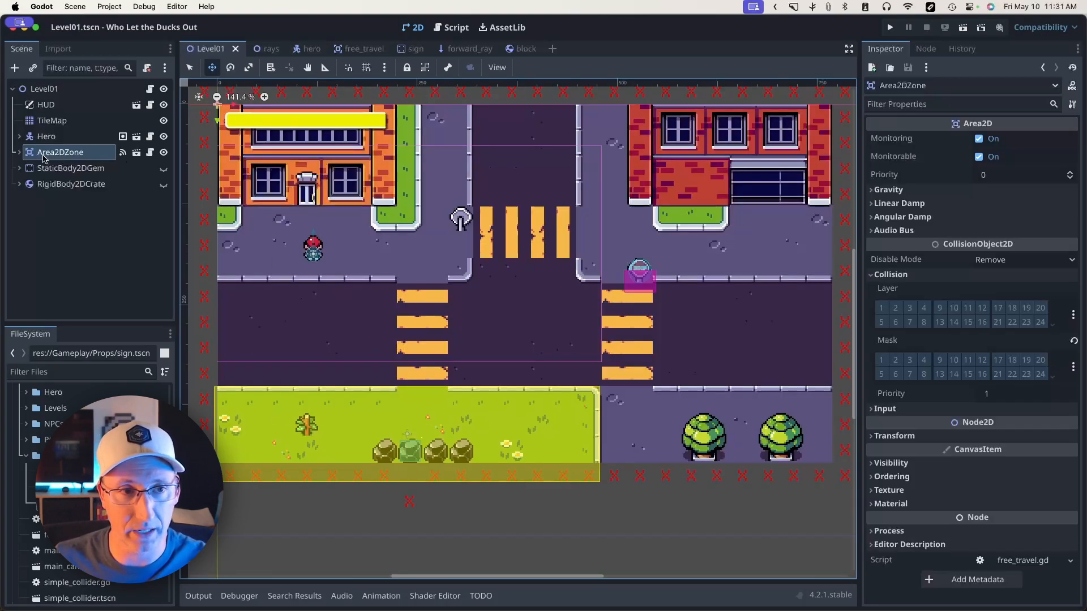
pyautogui.moveTo(61, 151)
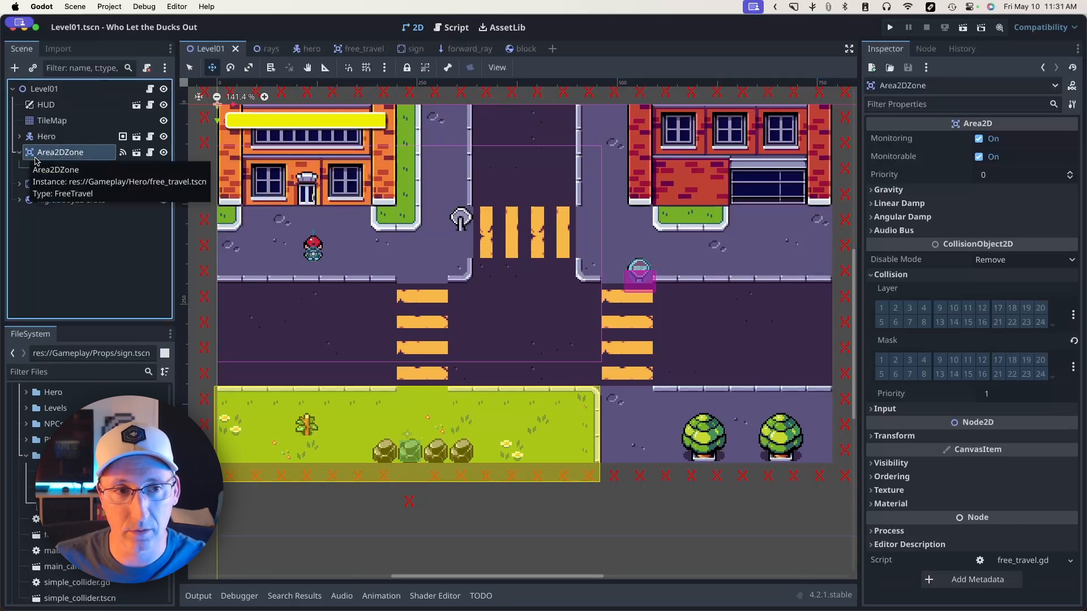
pyautogui.click(19, 152)
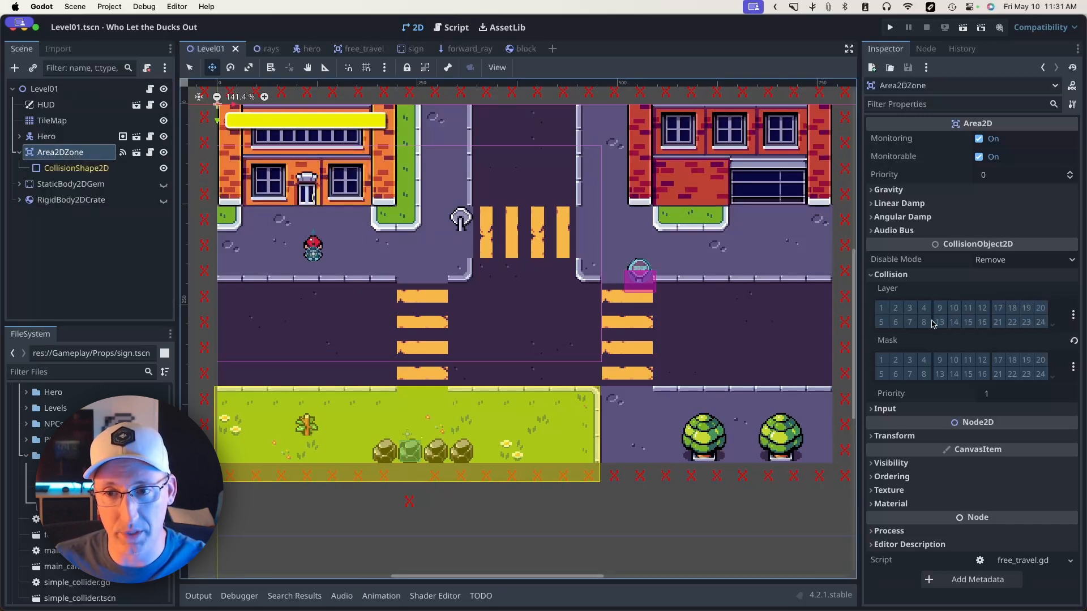
pyautogui.moveTo(729, 306)
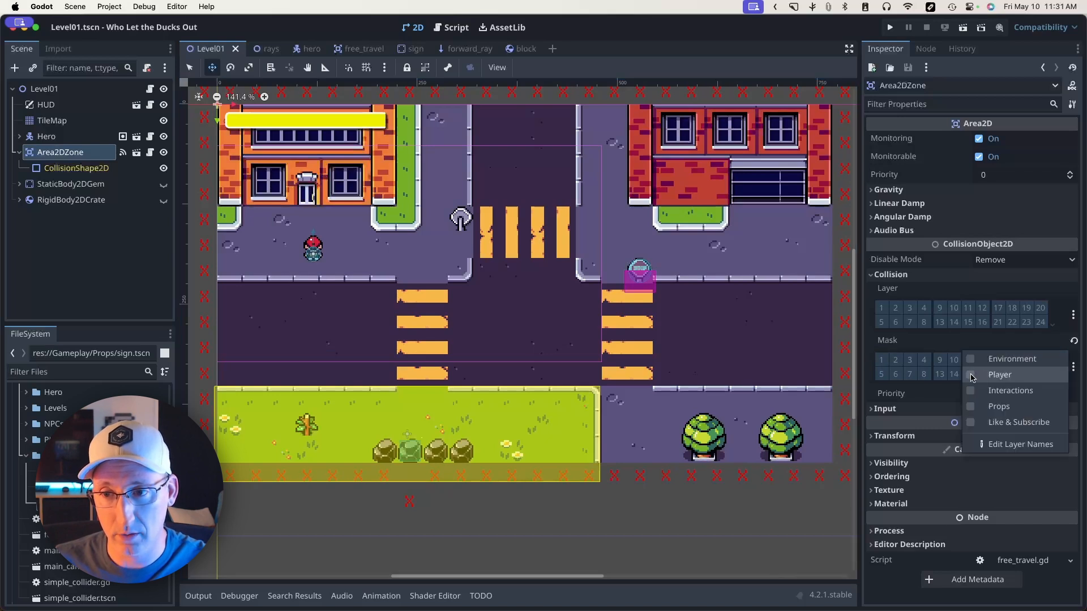
# - Set Area2DZone's mask to Player, run the game to test, and bring up free_travel.gd
pyautogui.click(969, 374)
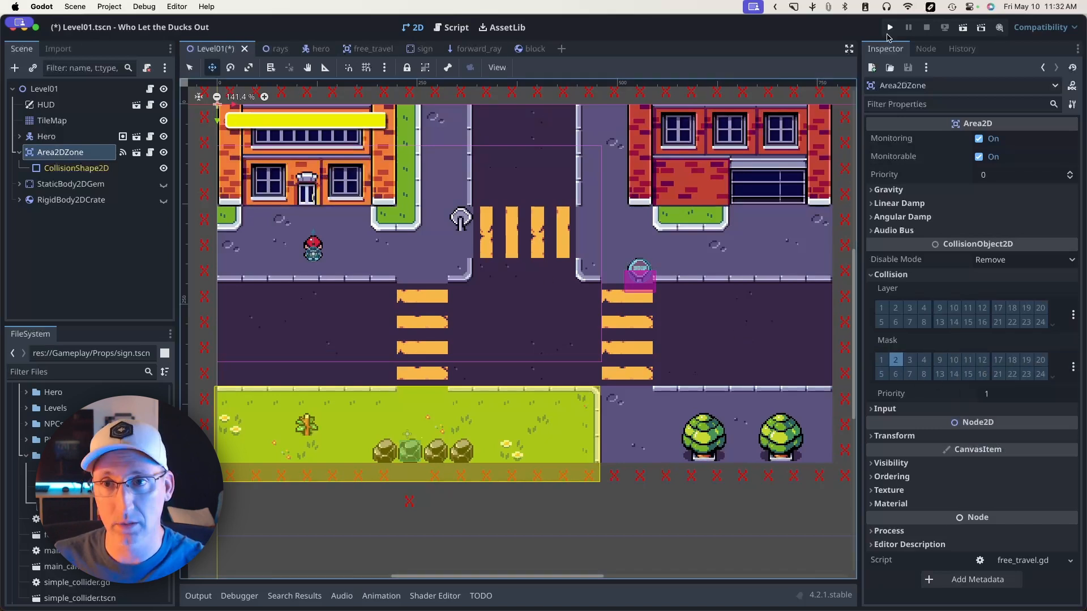
pyautogui.click(887, 28)
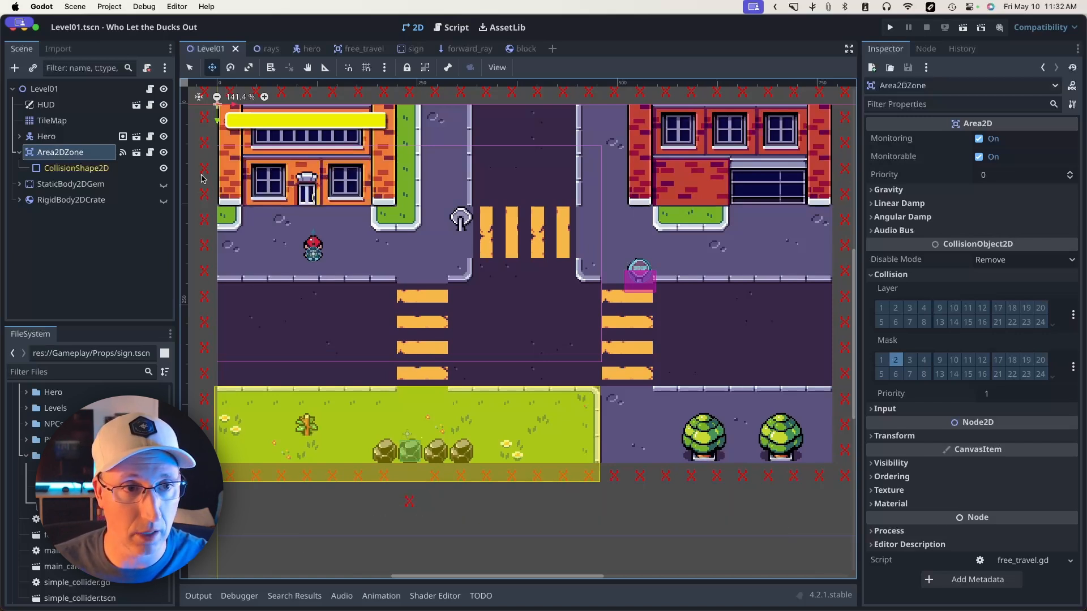
pyautogui.click(455, 27)
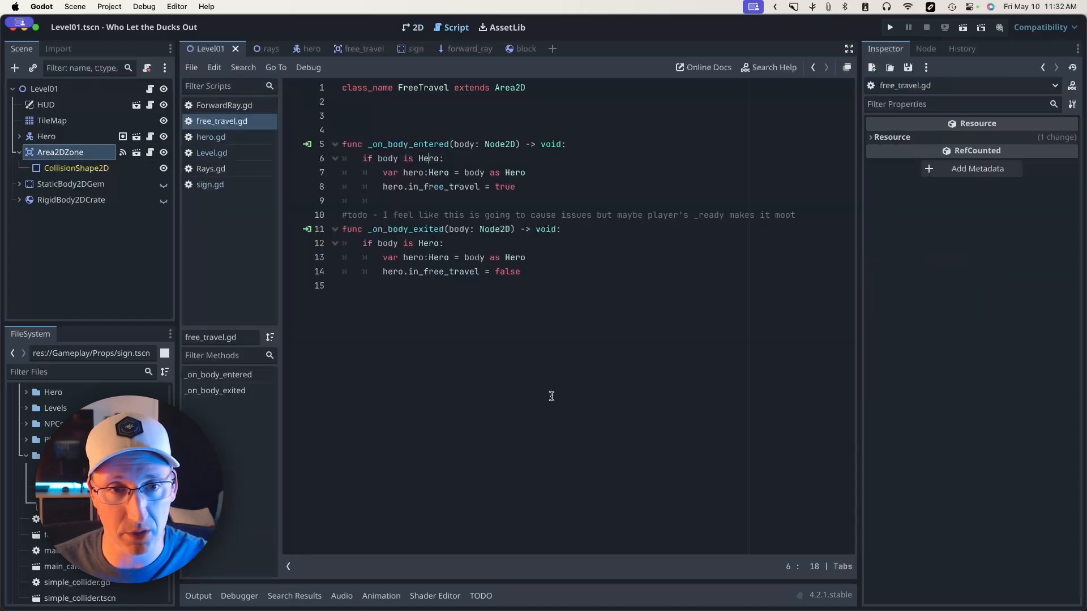
# - View Area2DZone's signals in the Node dock, confirming body_entered and body_exited are connected
pyautogui.click(924, 49)
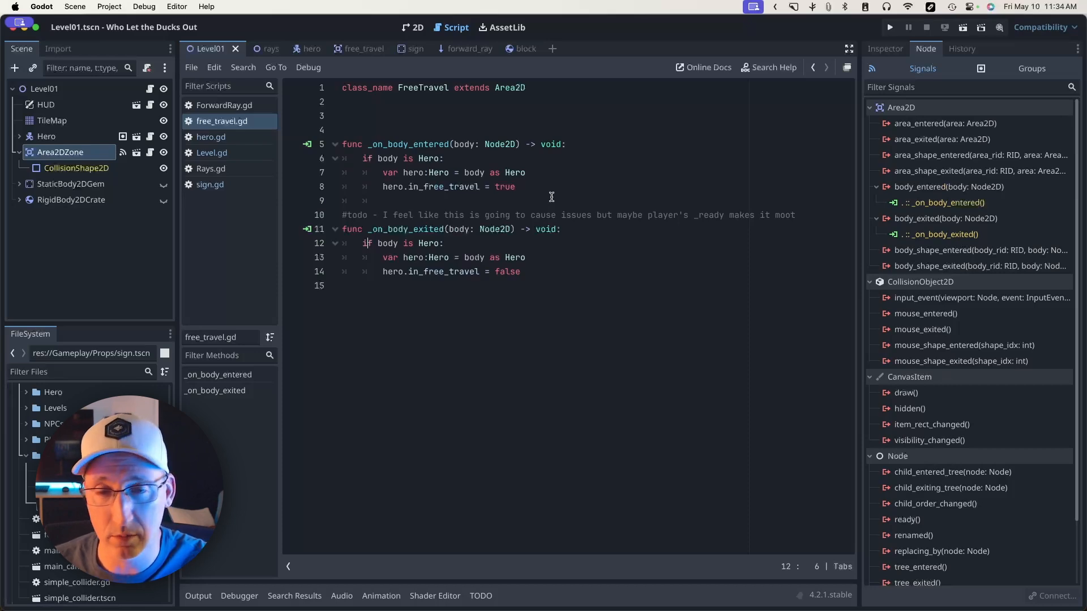
pyautogui.click(413, 27)
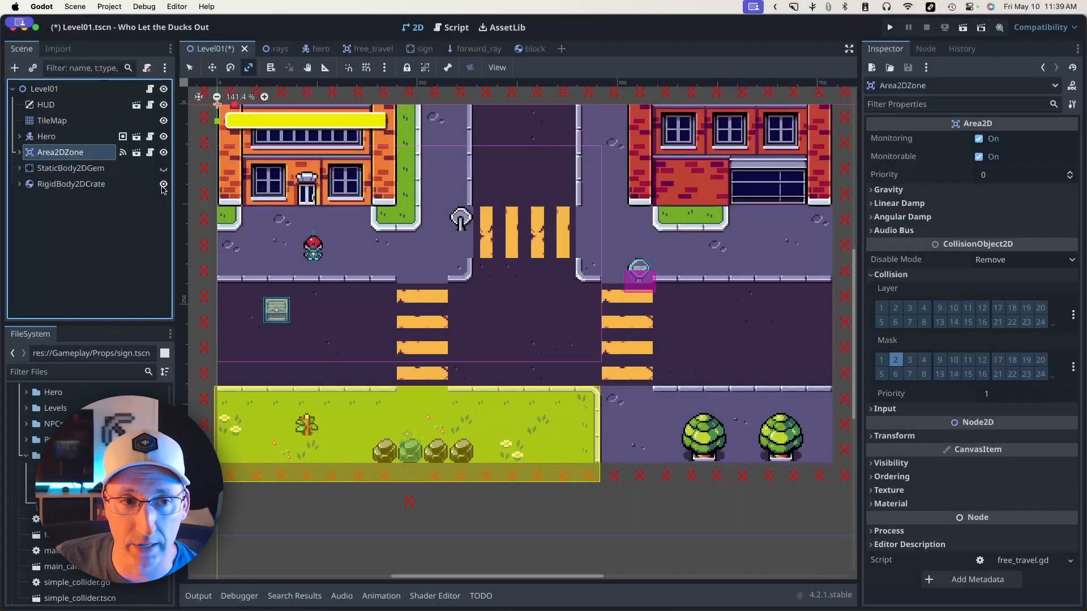
# - Put RigidBody2DCrate on collision layer 1 (Environment), then run and stop a quick play-test
pyautogui.click(71, 183)
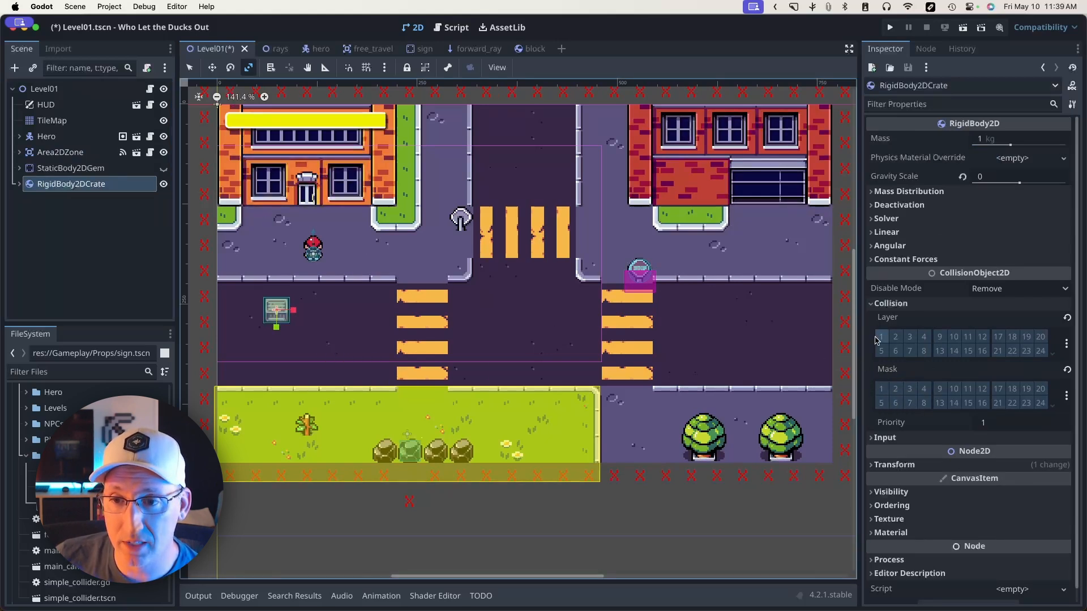
pyautogui.click(880, 337)
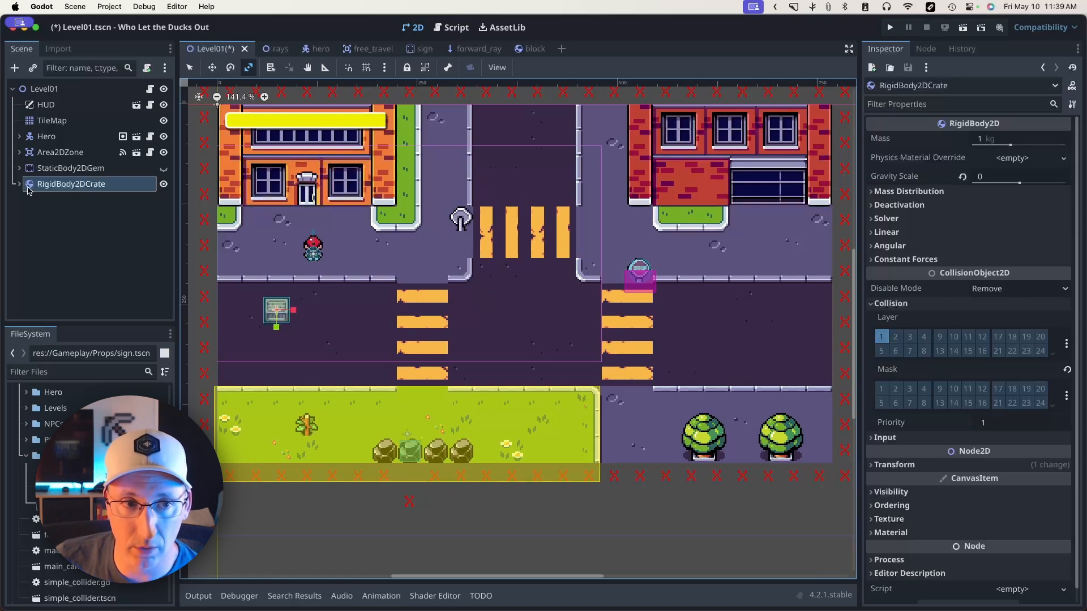
pyautogui.moveTo(79, 194)
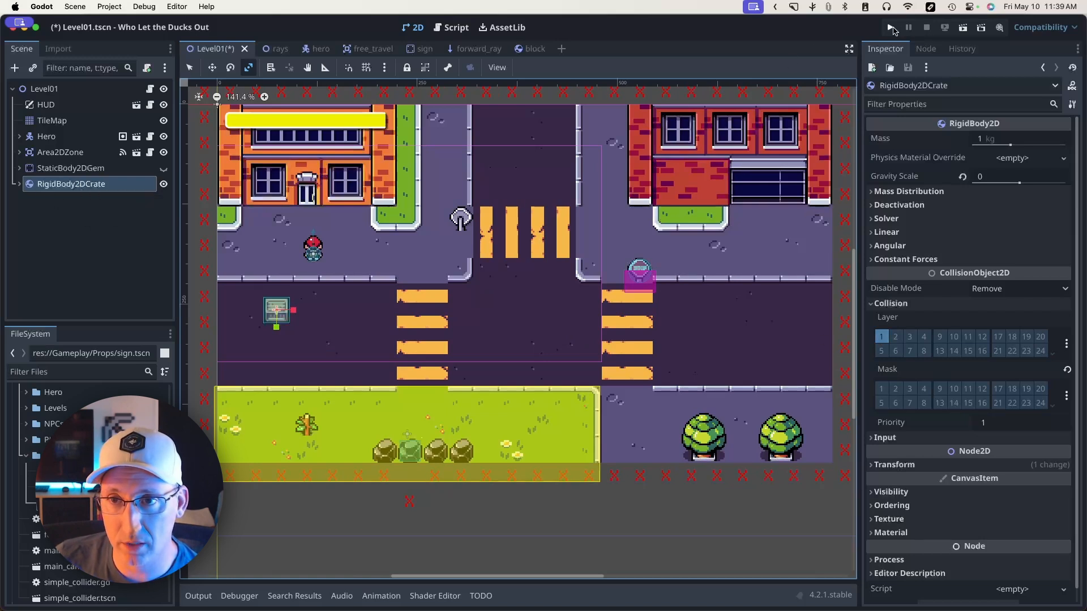
pyautogui.click(890, 27)
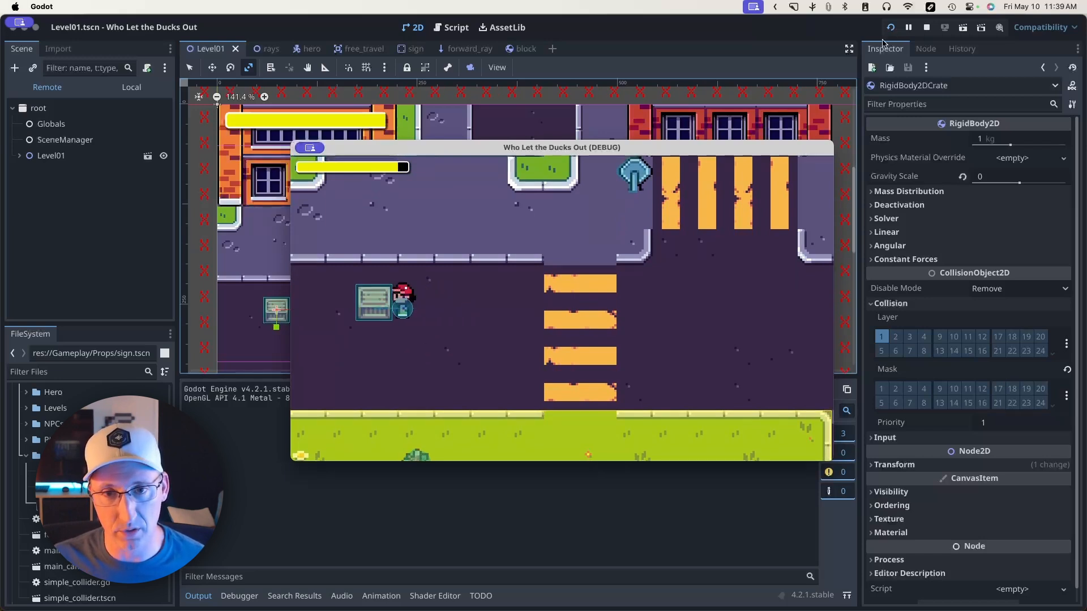
pyautogui.click(926, 27)
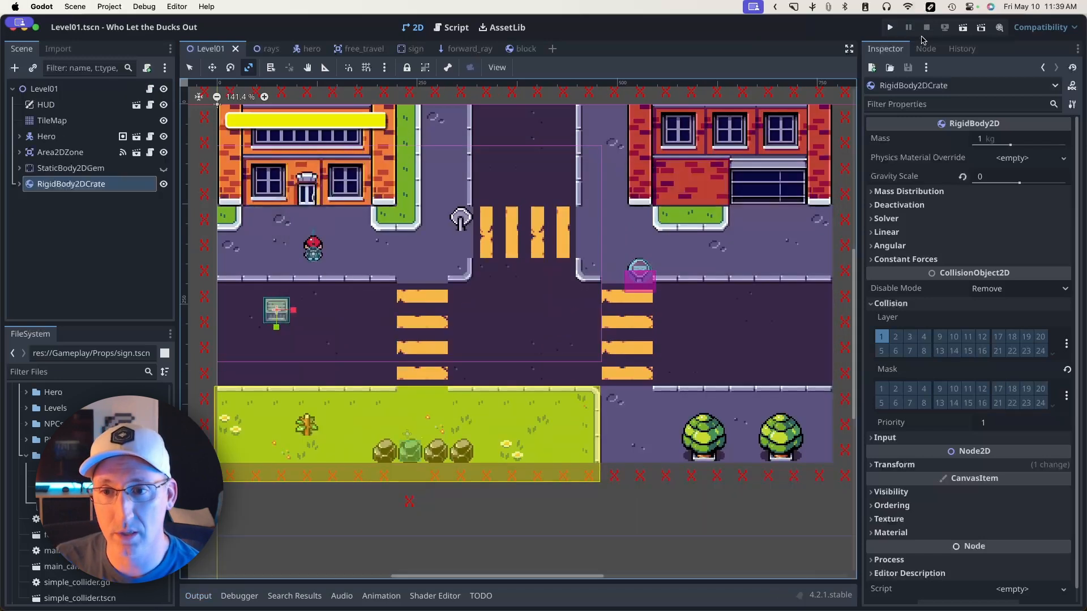
# - Clear the crate's Collision Layer 1 and enable Masks 2 and 1, play-testing in between
pyautogui.click(881, 336)
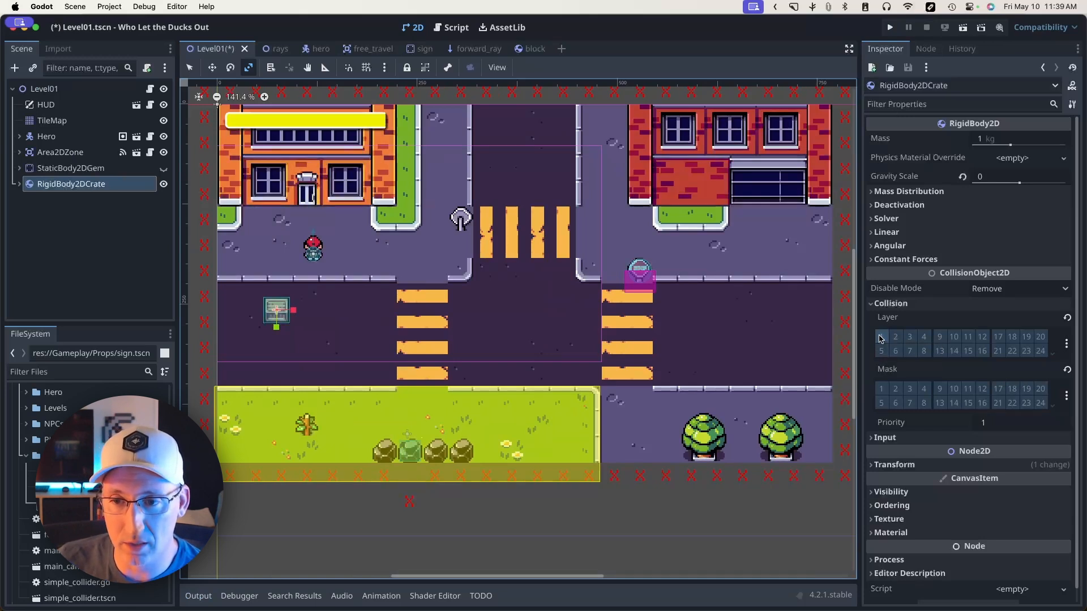
pyautogui.click(895, 388)
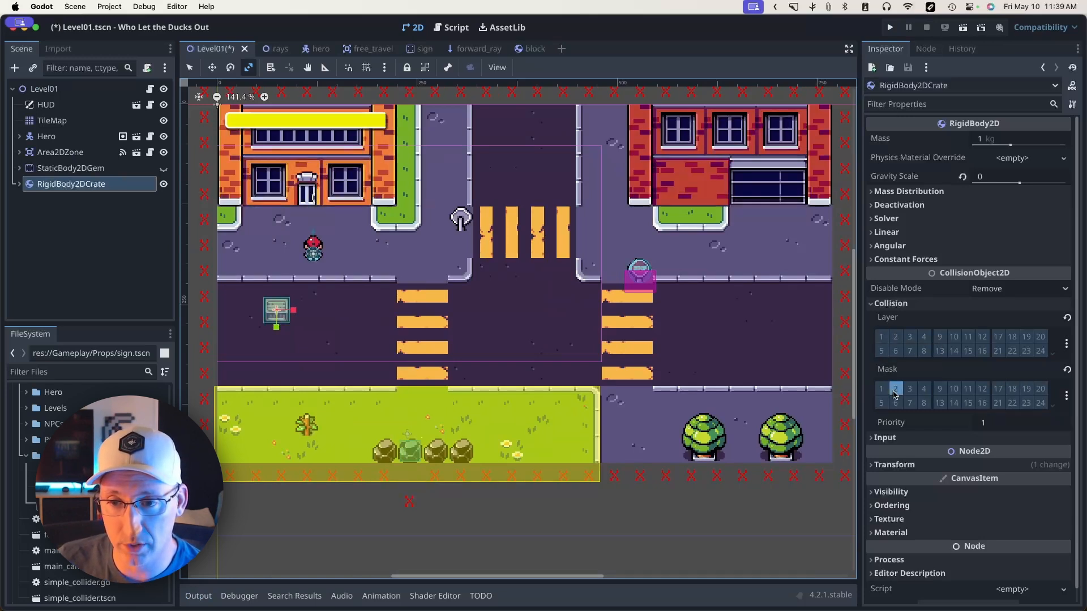
pyautogui.click(890, 27)
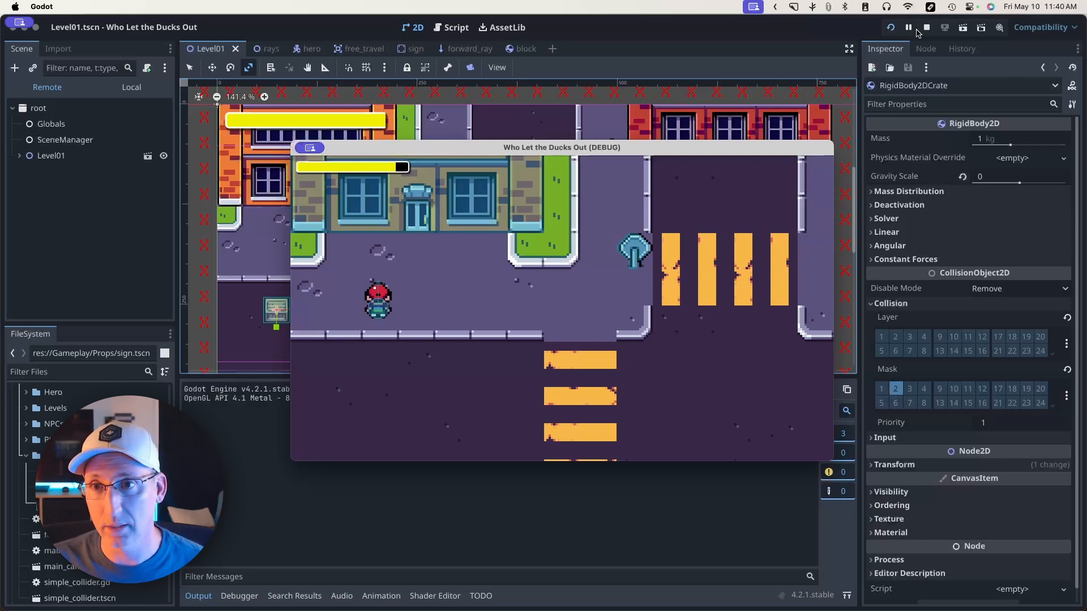
pyautogui.click(924, 27)
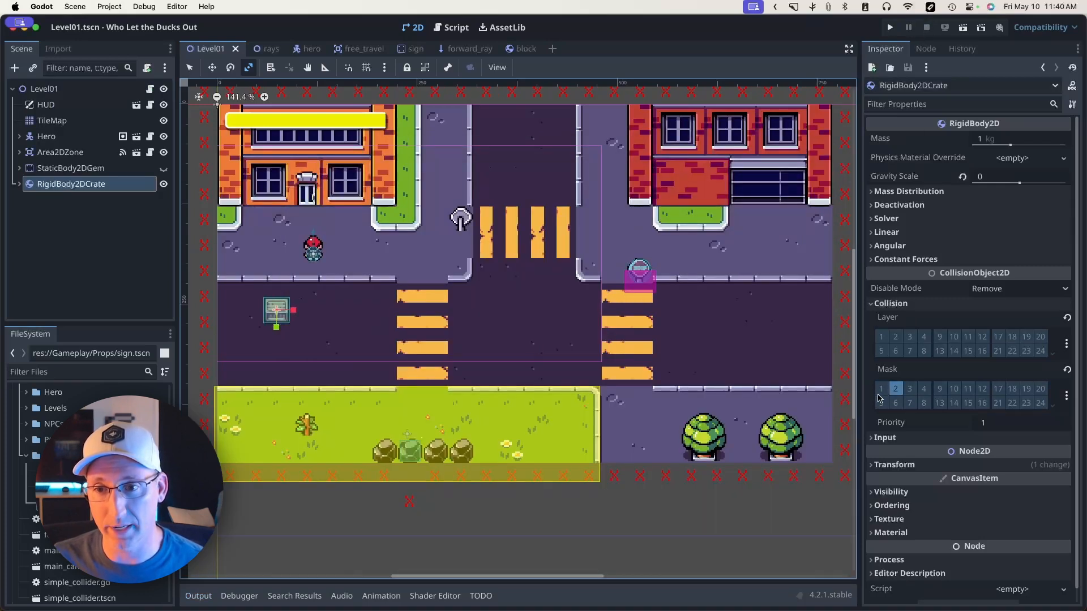
pyautogui.click(881, 388)
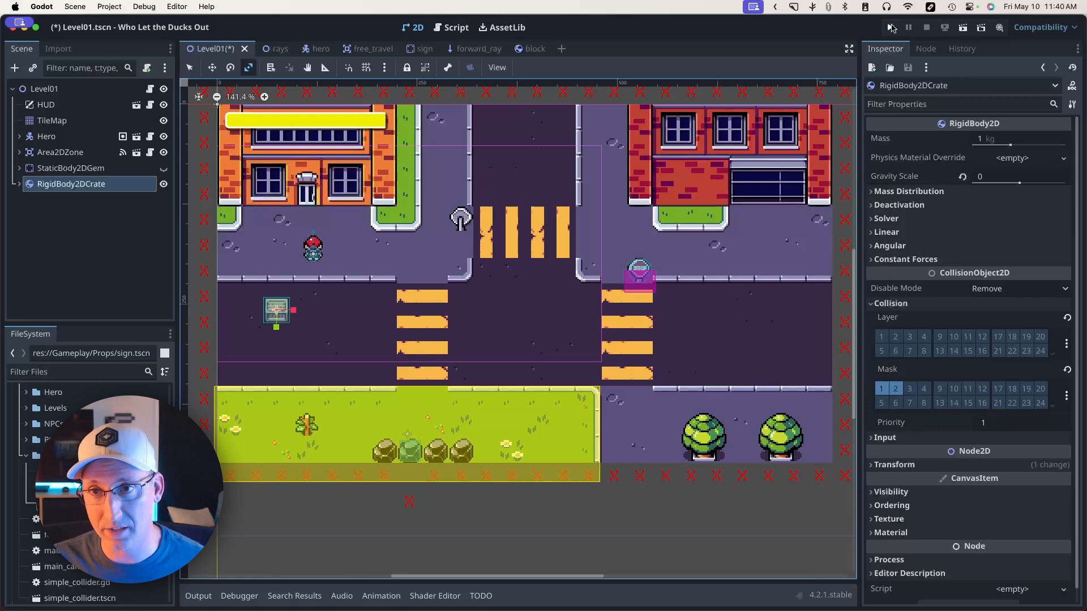
pyautogui.click(889, 27)
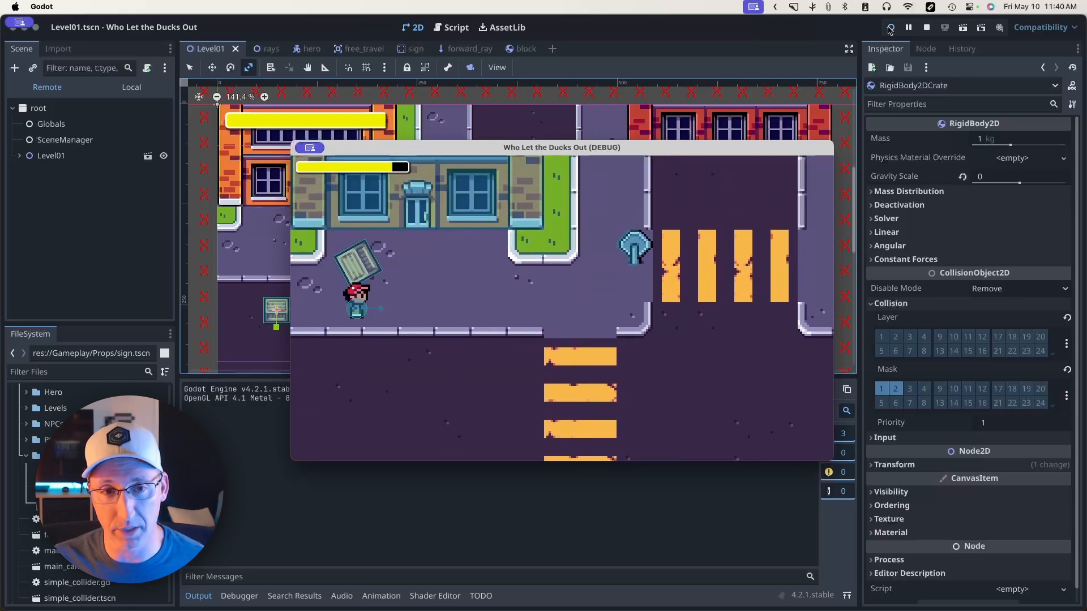
pyautogui.click(908, 27)
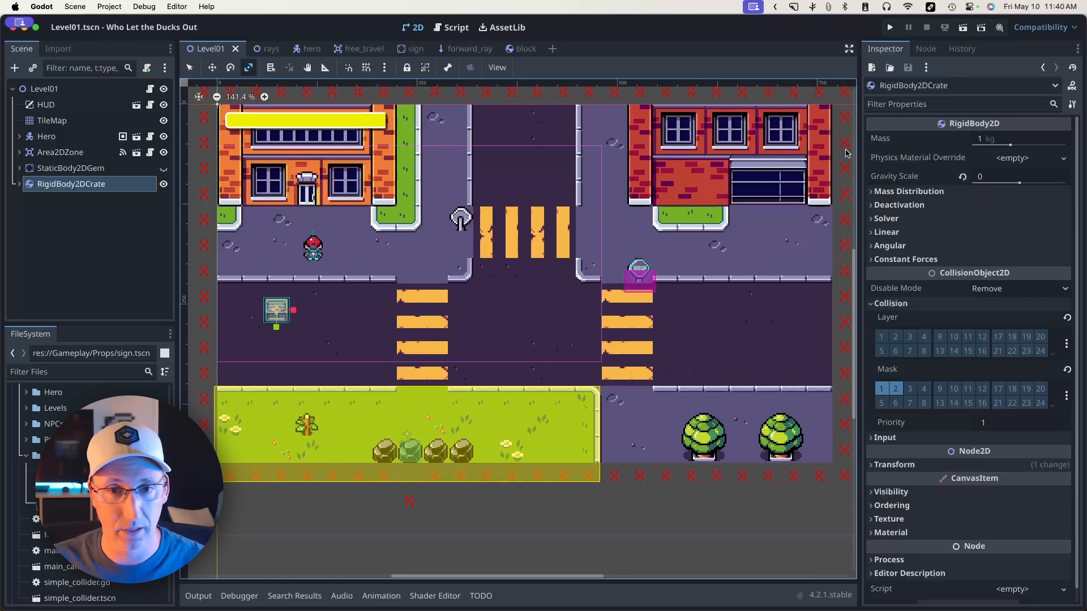
pyautogui.moveTo(790, 315)
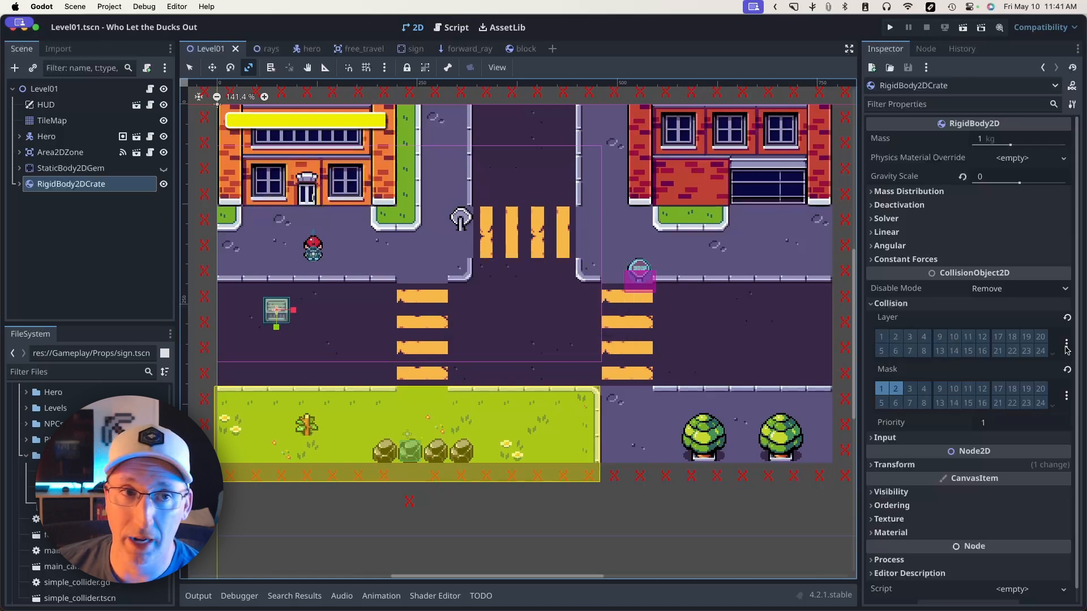
# - Reach the 2D Physics layer names via the Layer menu and Project Settings
pyautogui.click(1066, 343)
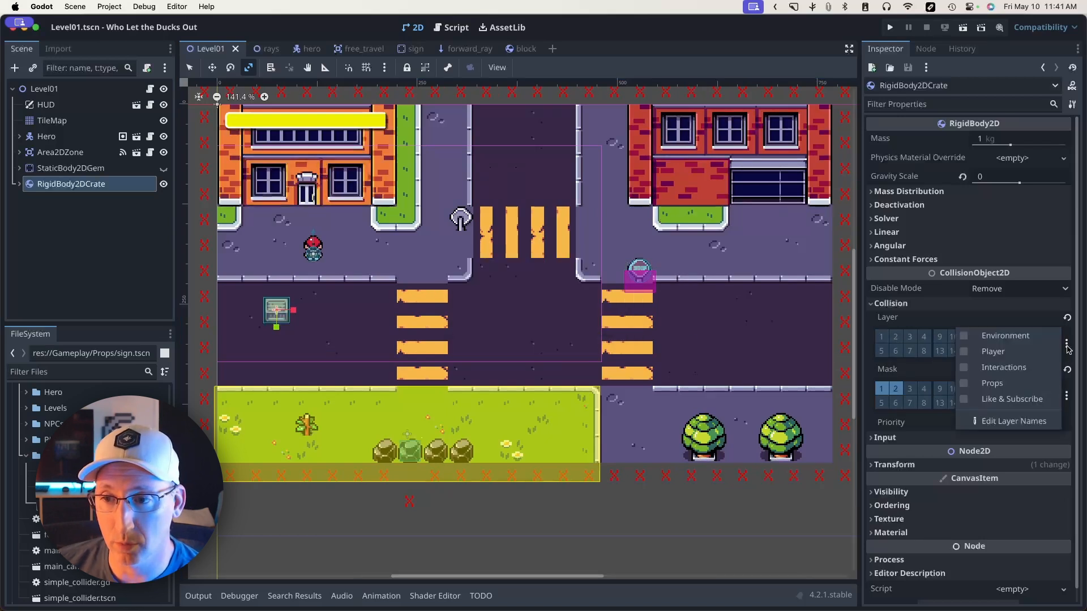
pyautogui.click(1012, 420)
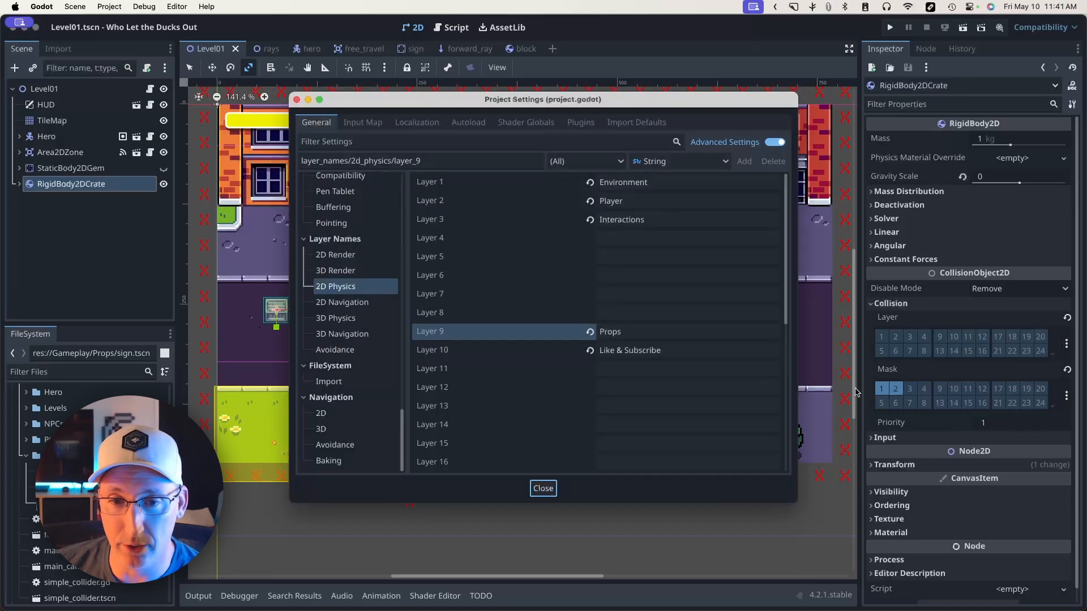
pyautogui.click(109, 6)
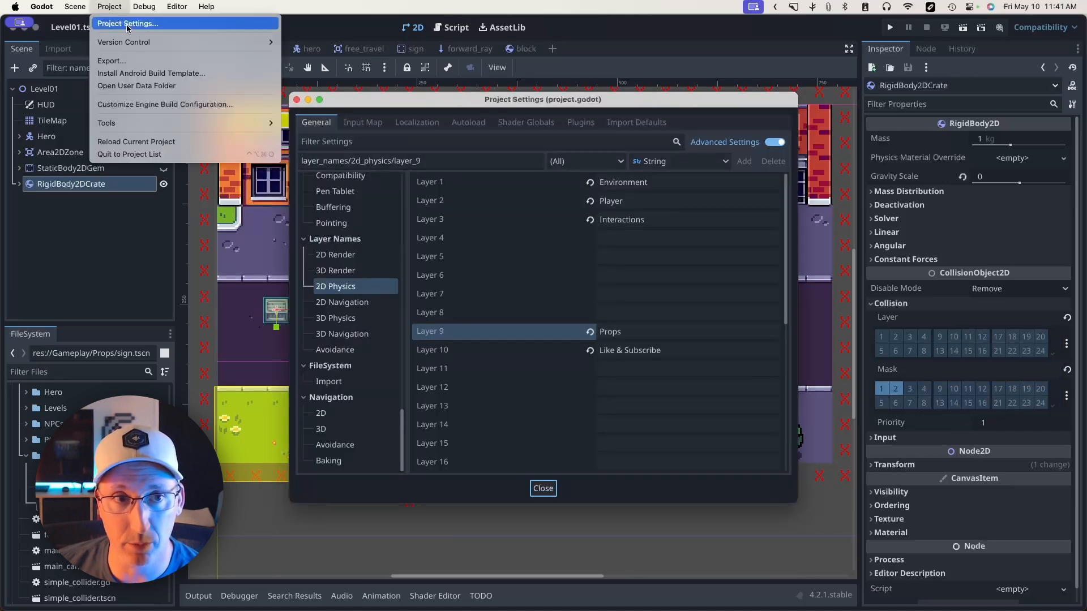
pyautogui.click(542, 488)
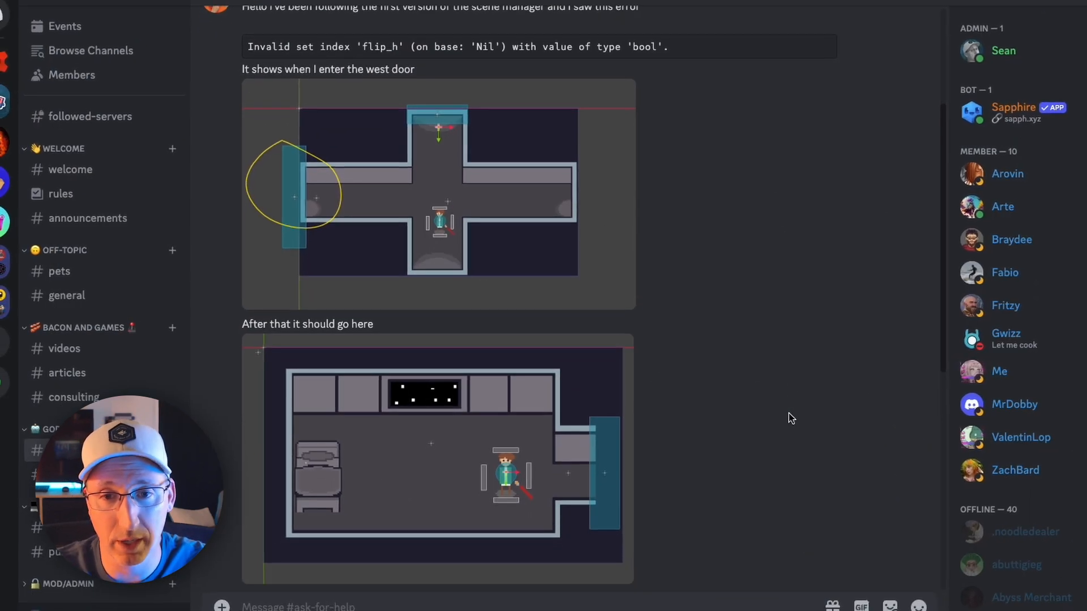
# - Scroll through the #ask-for-help post about the scene manager flip_h error
pyautogui.scroll(-3)
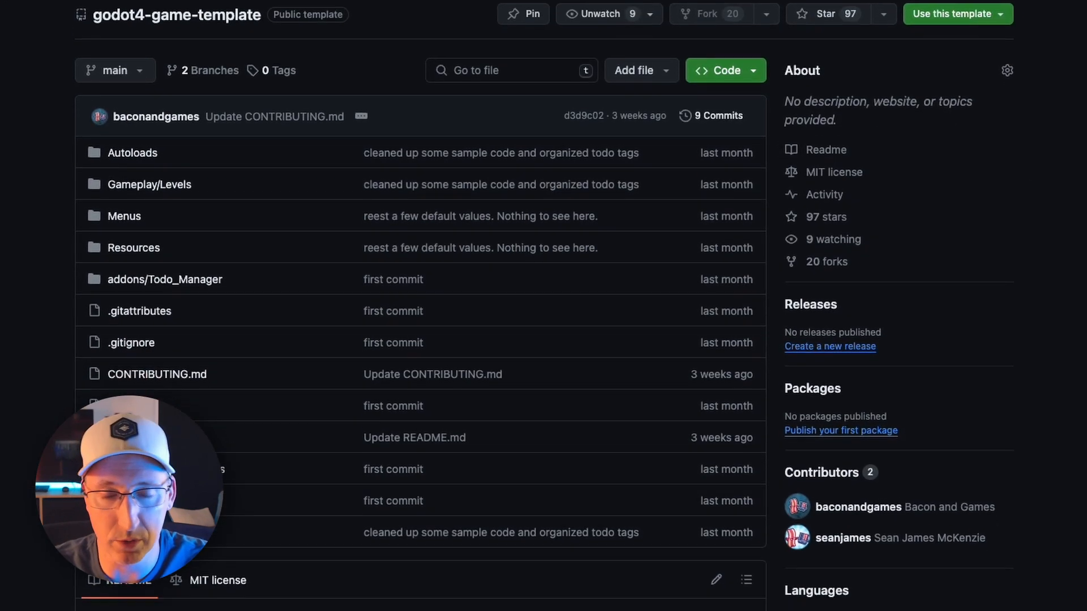
# - Scroll the repository page down to the README describing Current Version v0.1
pyautogui.scroll(-3)
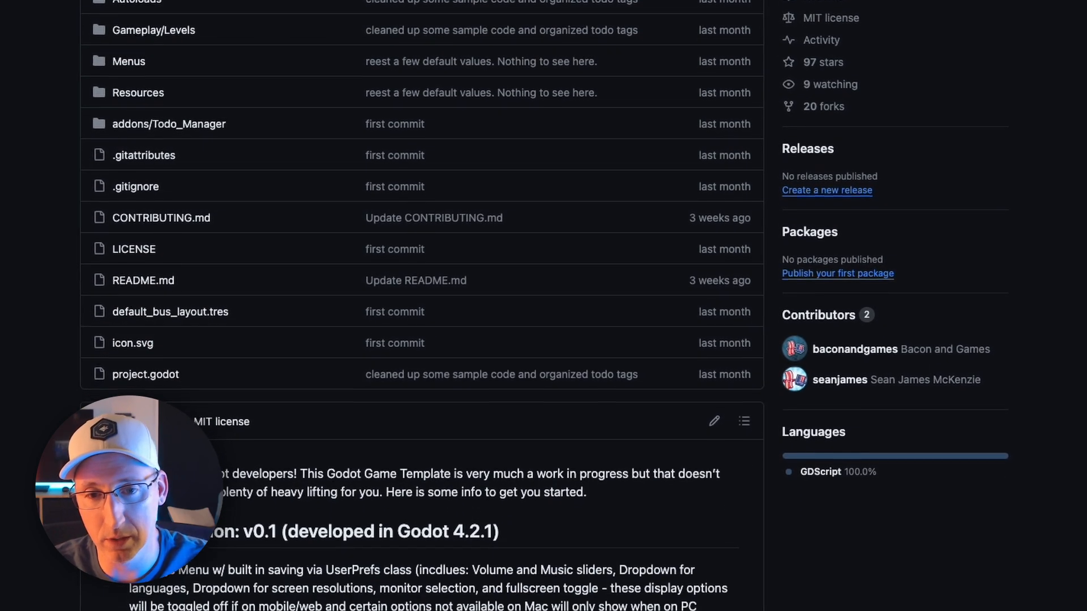
pyautogui.scroll(-3)
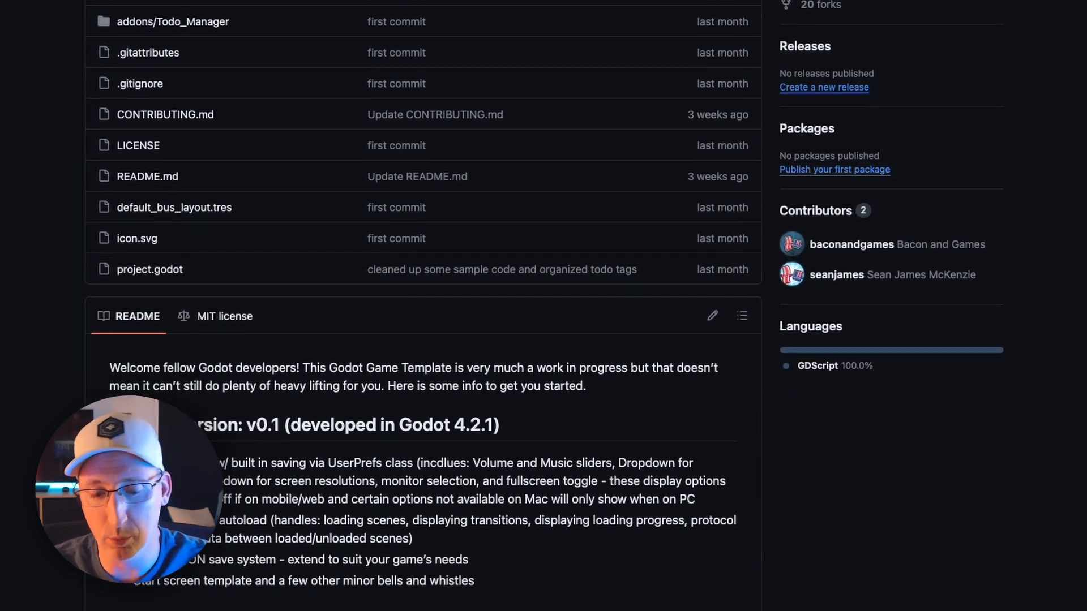
pyautogui.scroll(-3)
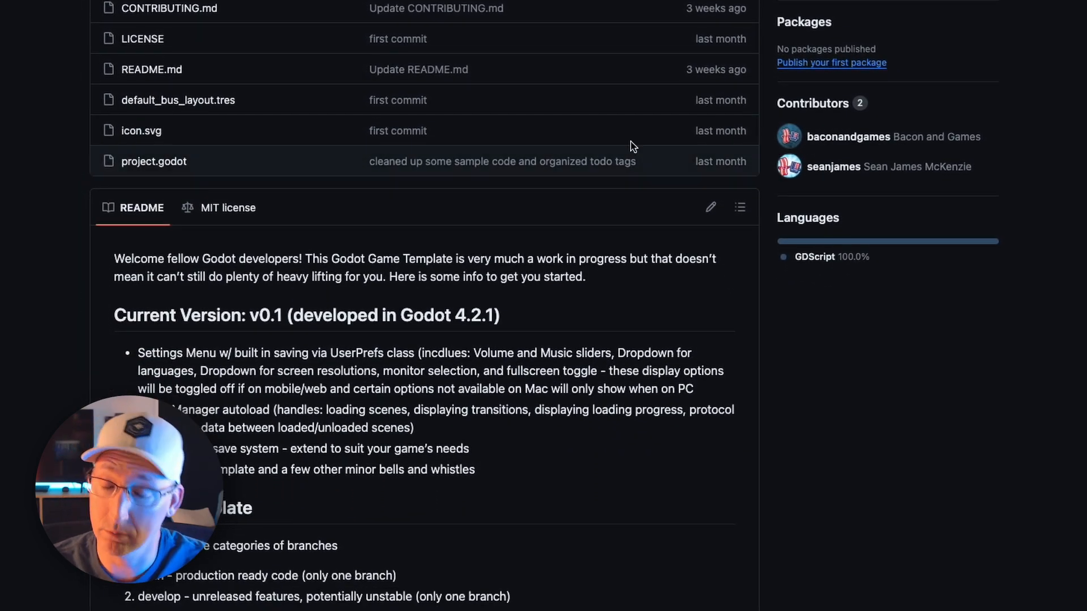